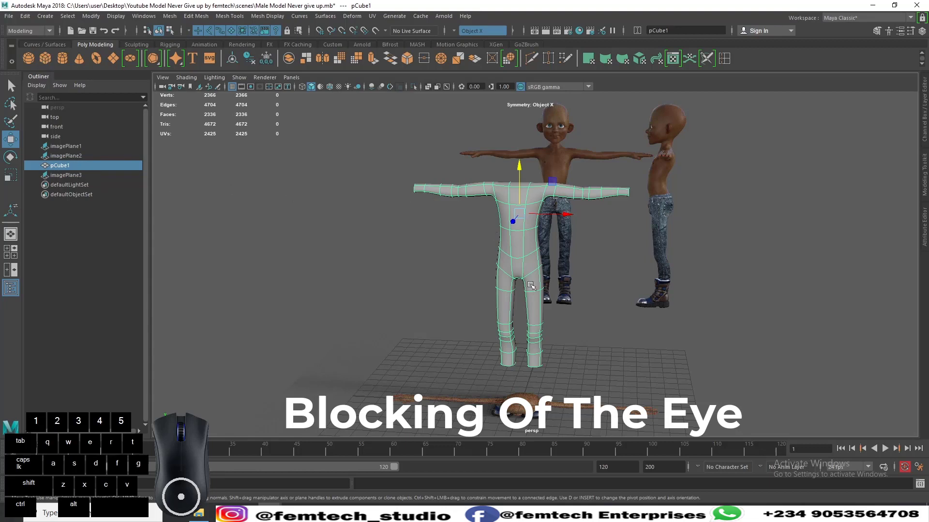
Step: Rename pCube1 to male_body in the Outliner
{"action": "double_click", "coordinate": [59, 166]}
{"action": "type", "text": "mal"}
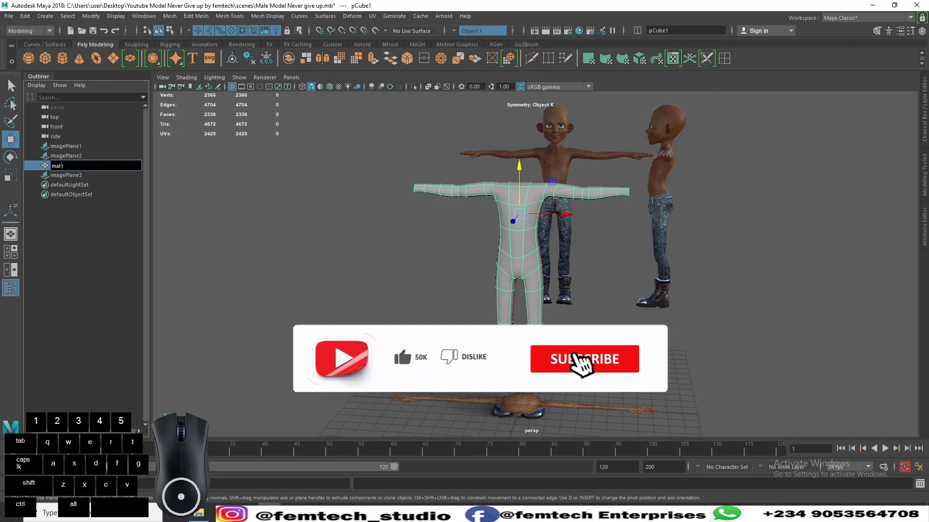
{"action": "left_click", "coordinate": [584, 358]}
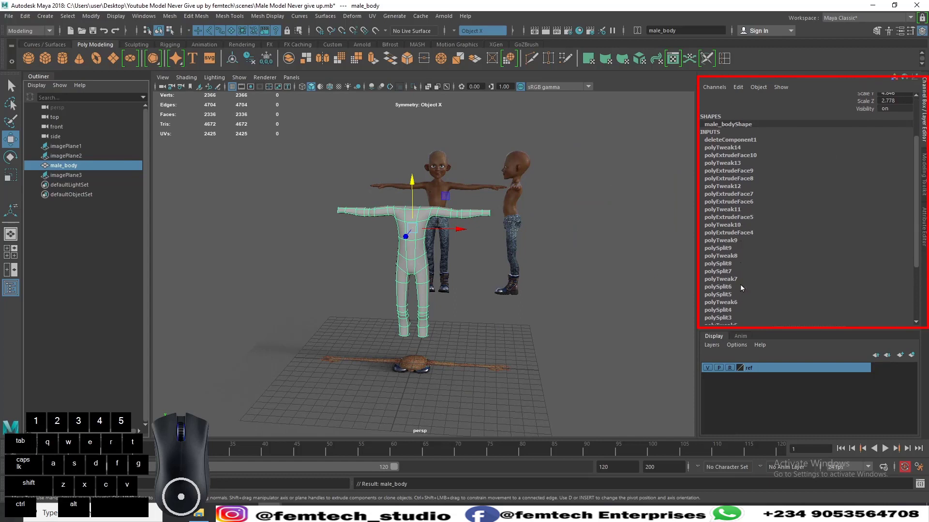
Step: Scroll male_body's Inputs list down to the original polyCube1 node
{"action": "scroll", "scroll_direction": "down", "scroll_amount": 3}
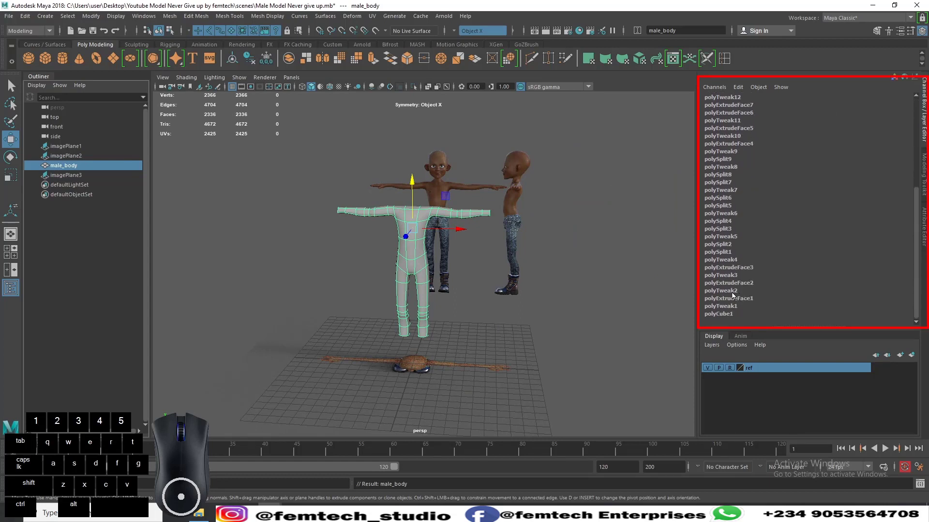
{"action": "mouse_move", "coordinate": [563, 190]}
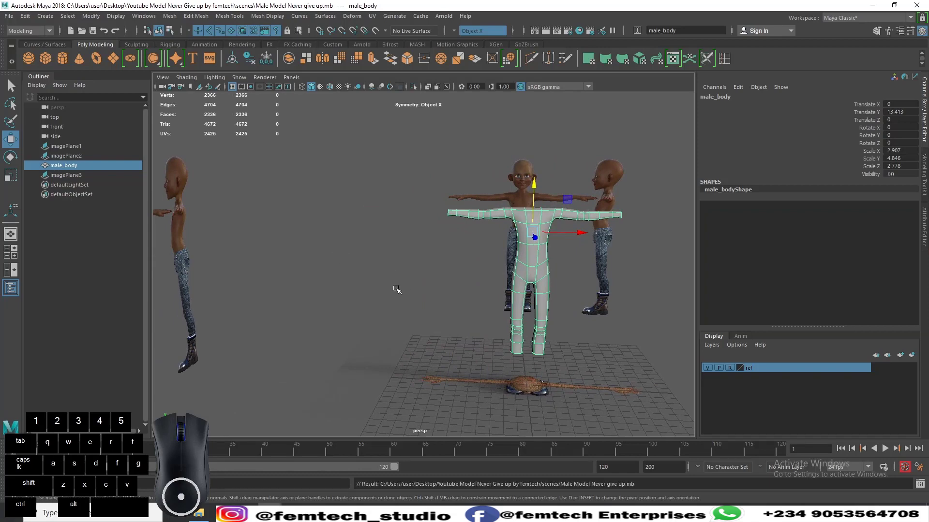
{"action": "mouse_move", "coordinate": [396, 285]}
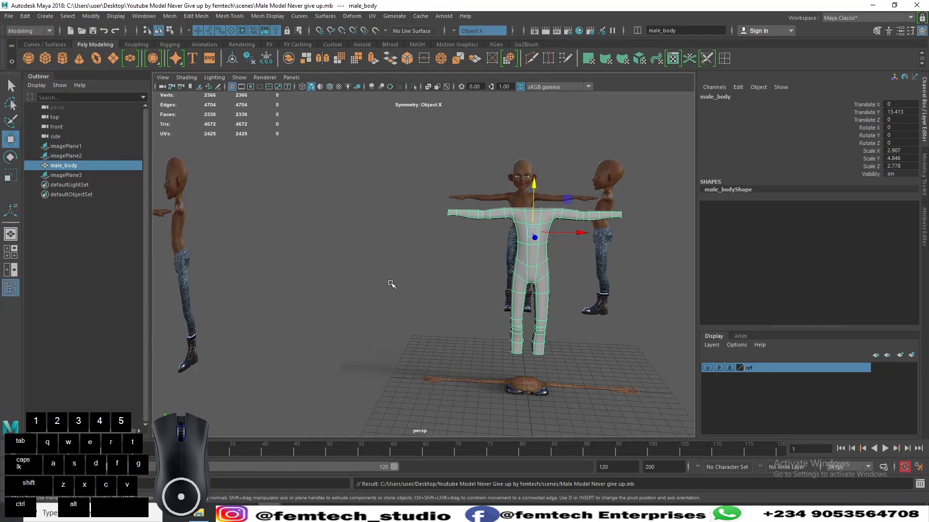
{"action": "mouse_move", "coordinate": [158, 298]}
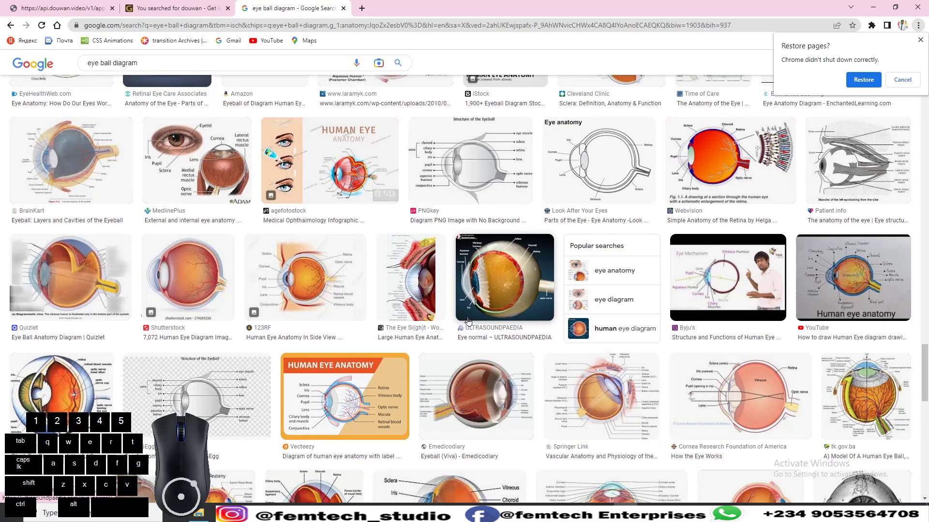
{"action": "mouse_move", "coordinate": [363, 396]}
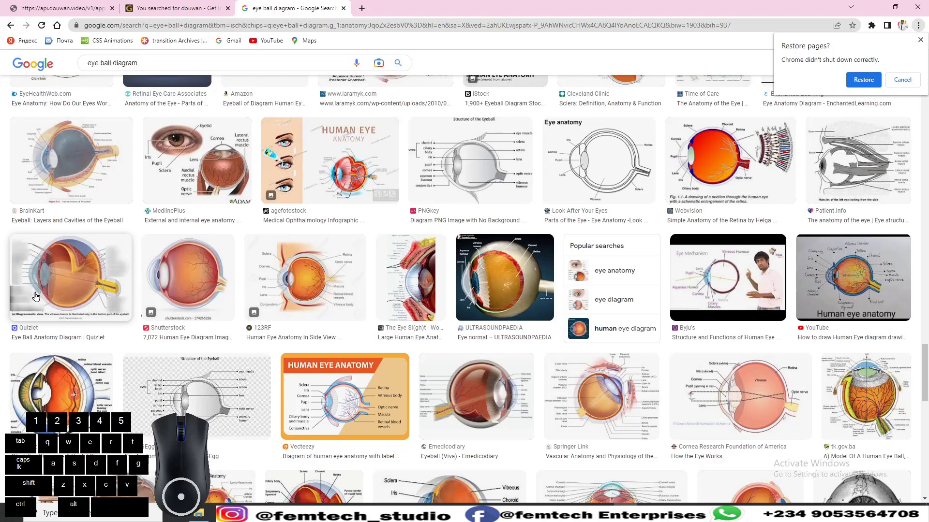
{"action": "mouse_move", "coordinate": [37, 262]}
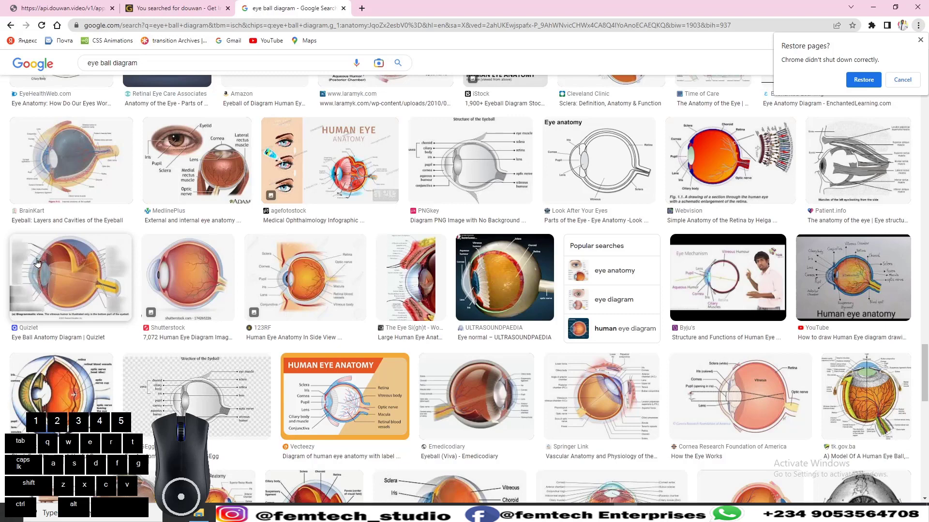
{"action": "mouse_move", "coordinate": [32, 287]}
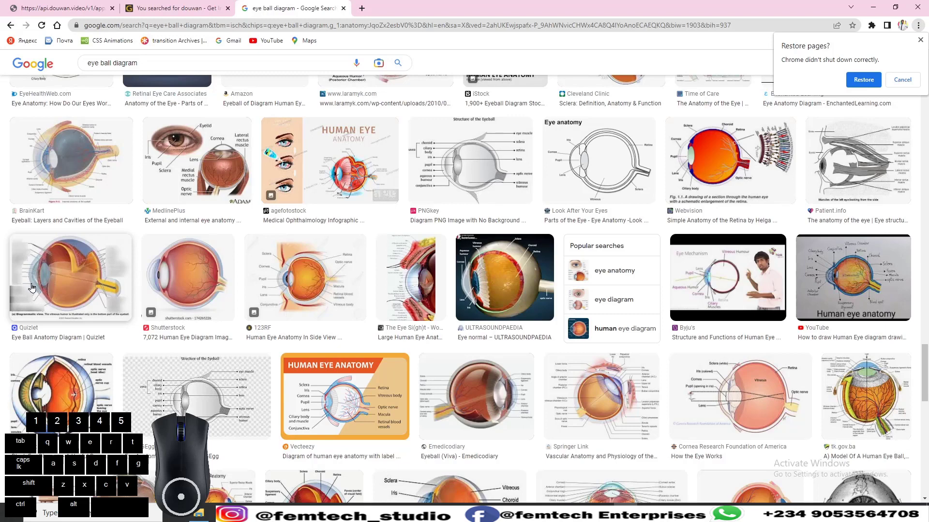
{"action": "mouse_move", "coordinate": [34, 262]}
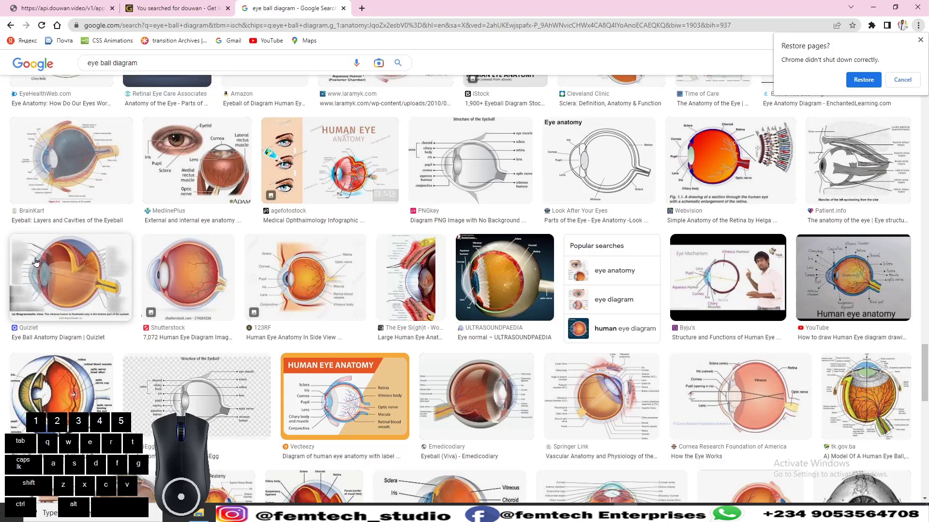
{"action": "mouse_move", "coordinate": [39, 298]}
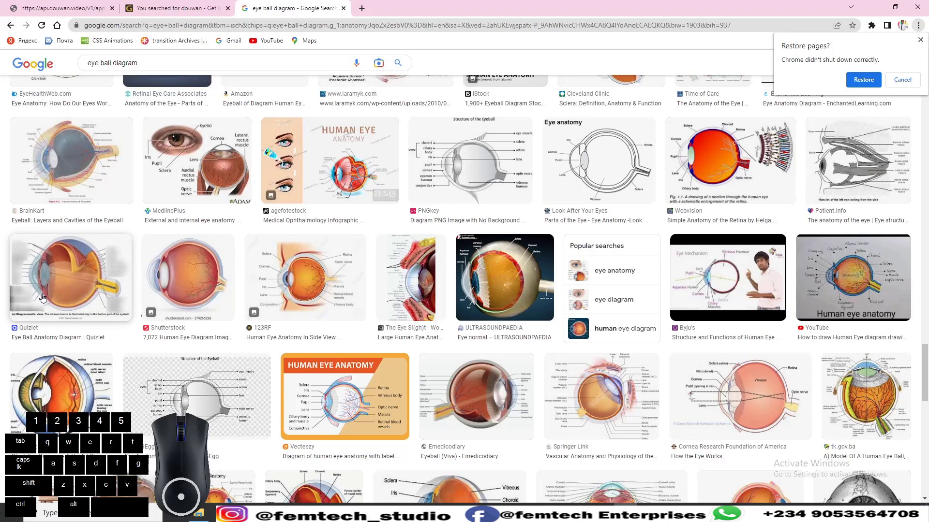
{"action": "mouse_move", "coordinate": [42, 264]}
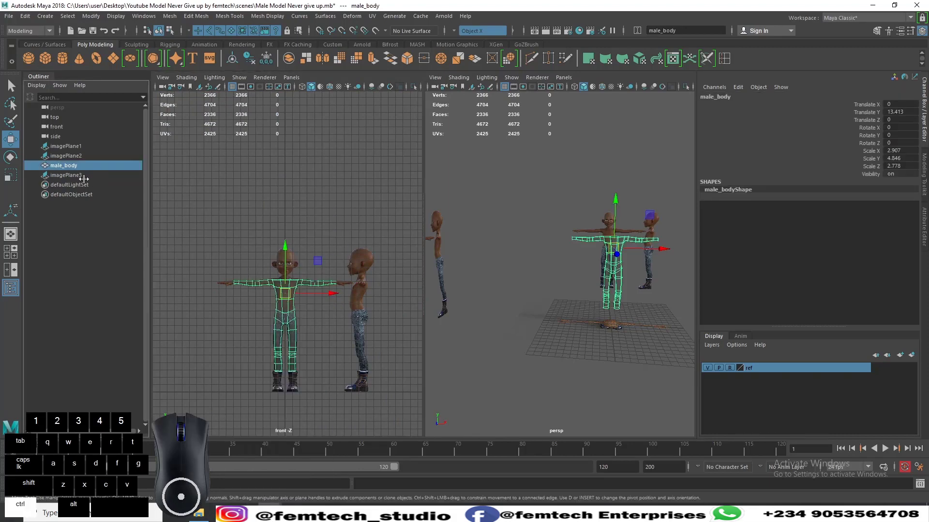
Step: Hide male_body and create a polygon sphere
{"action": "key", "text": "ctrl+h"}
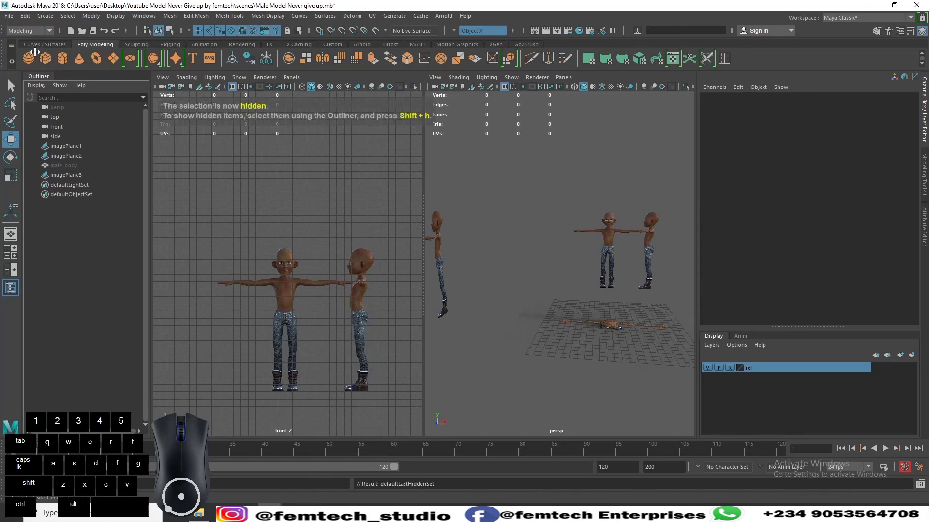
{"action": "left_click", "coordinate": [29, 58]}
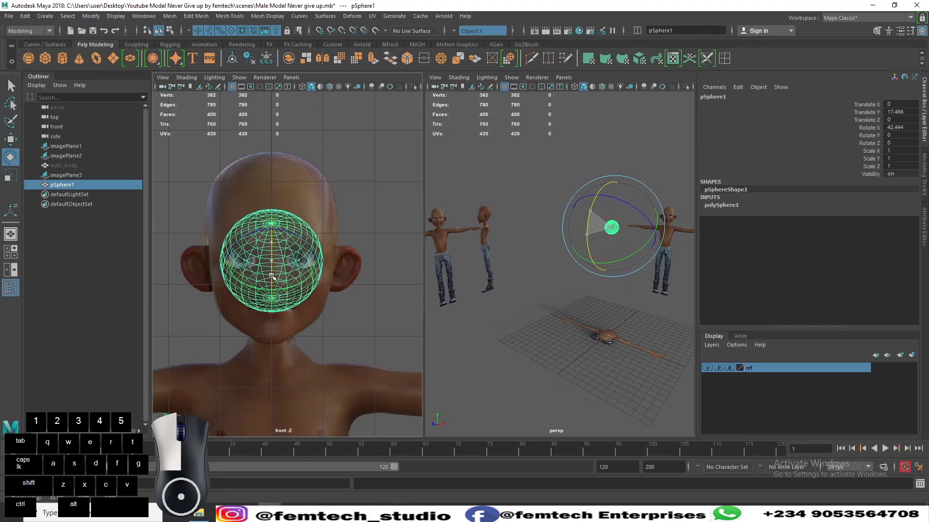
Step: Set the sphere's Rotate X to 90 and scale it to eye size
{"action": "left_click_drag", "start_coordinate": [628, 213], "coordinate": [604, 237]}
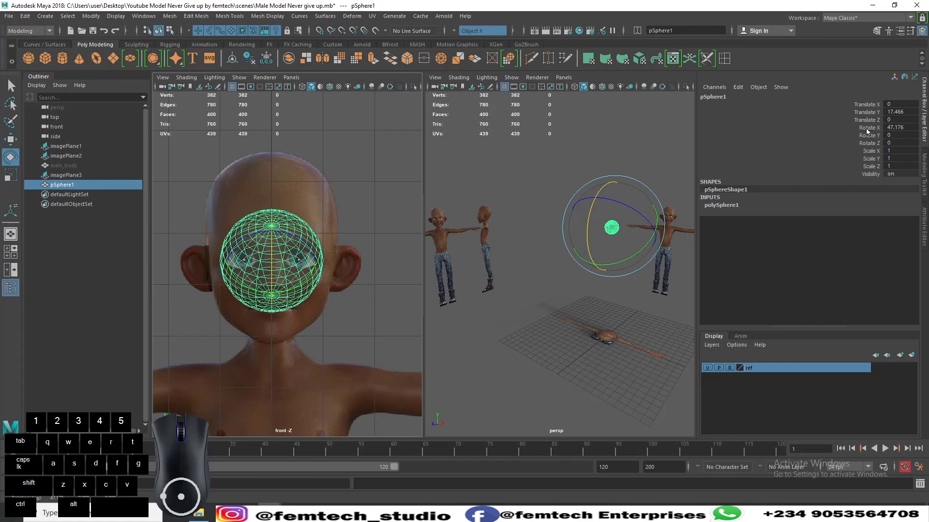
{"action": "left_click", "coordinate": [894, 127]}
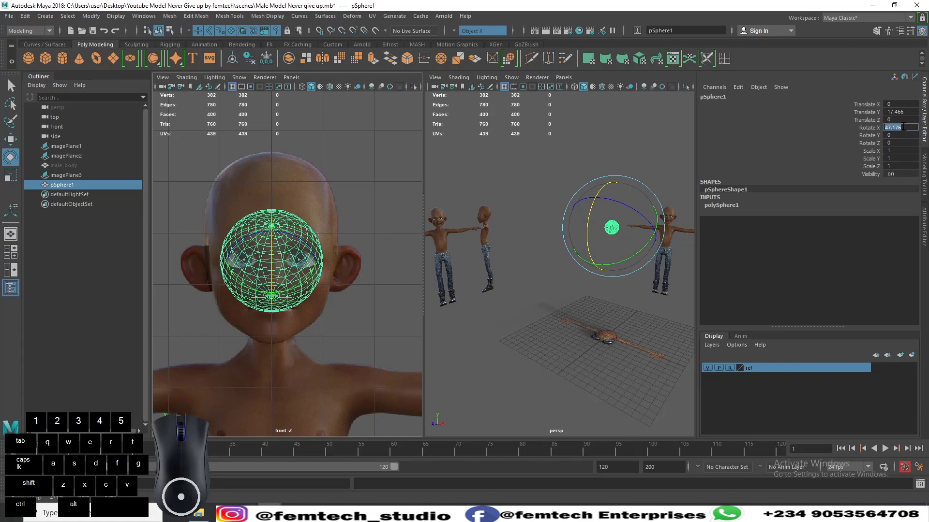
{"action": "type", "text": "90"}
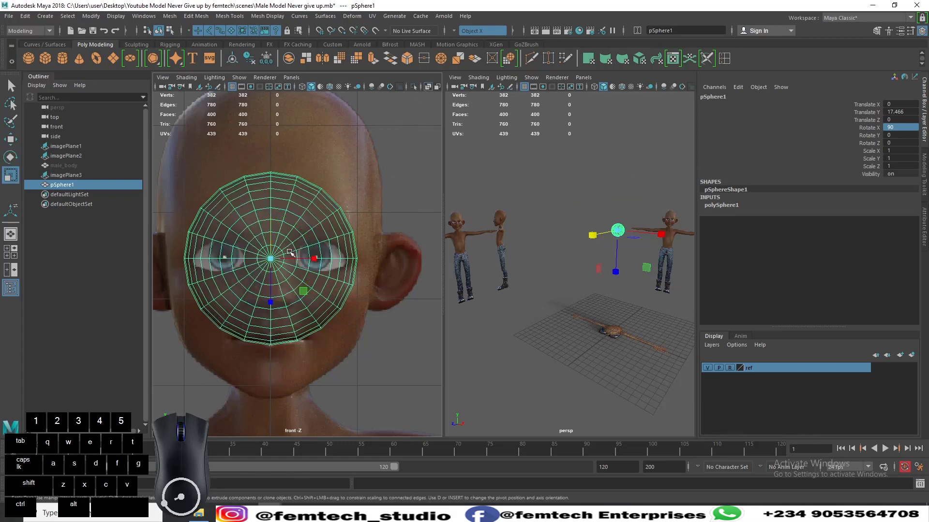
{"action": "left_click_drag", "start_coordinate": [314, 258], "coordinate": [288, 259]}
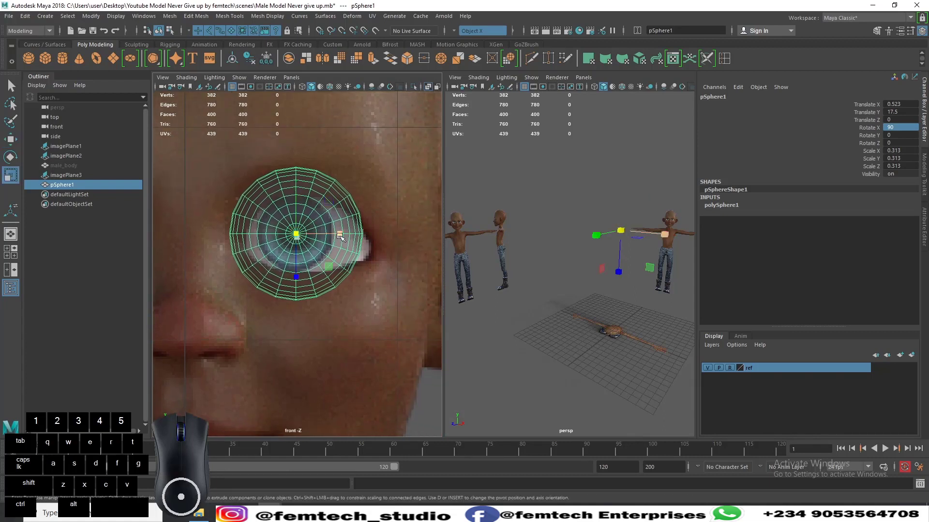
{"action": "left_click_drag", "start_coordinate": [340, 237], "coordinate": [349, 237]}
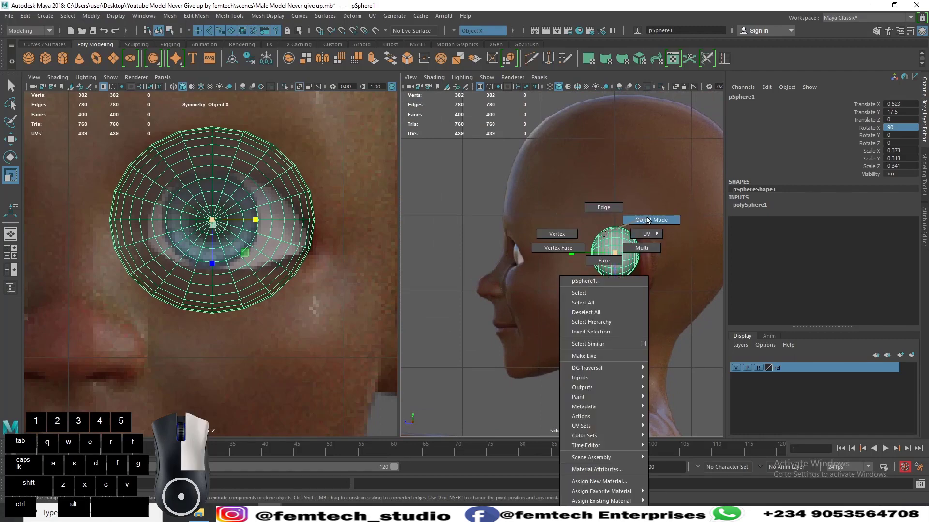
Step: In Object Mode, move the sphere forward along Z into the eye socket
{"action": "left_click", "coordinate": [651, 220]}
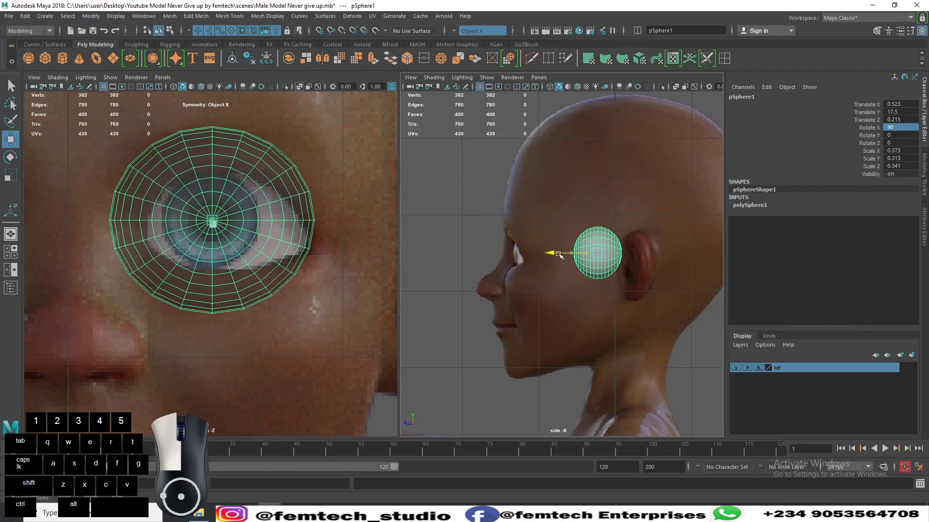
{"action": "left_click_drag", "start_coordinate": [599, 253], "coordinate": [495, 254]}
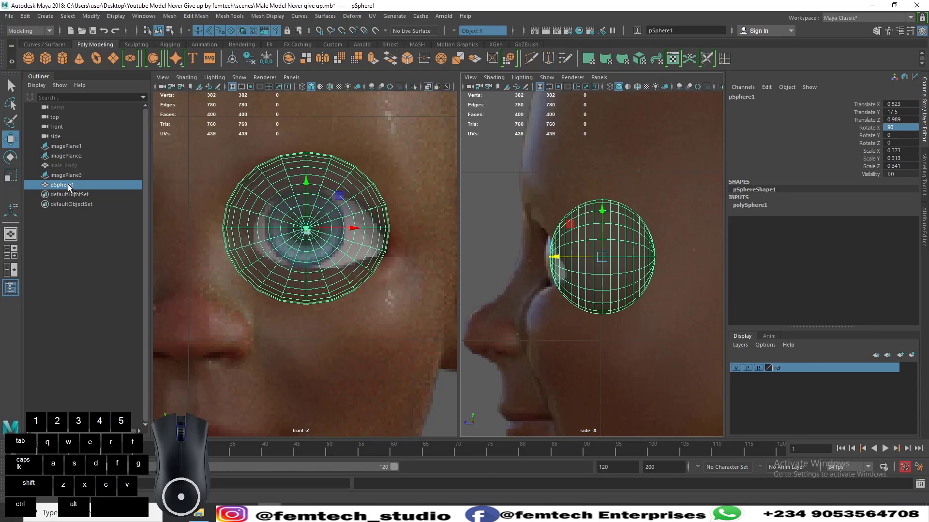
Step: Rename the sphere to eyeball
{"action": "double_click", "coordinate": [59, 184]}
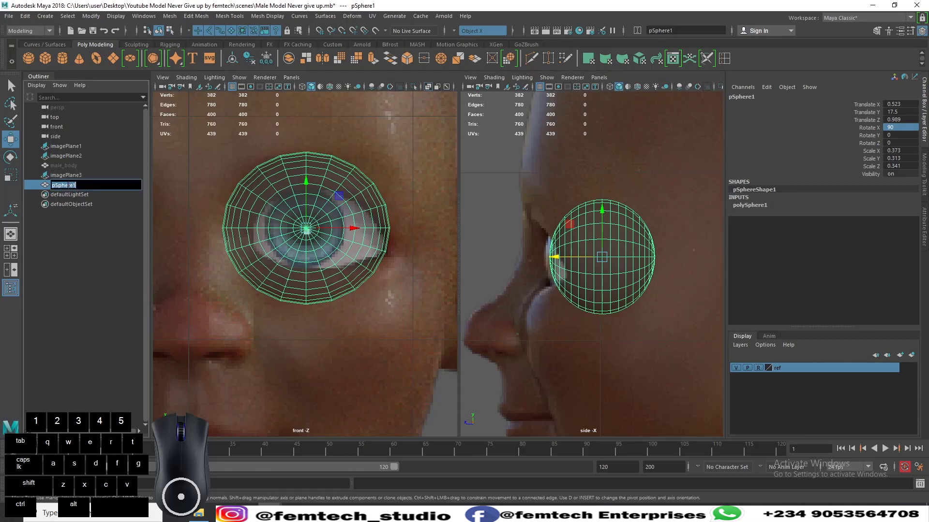
{"action": "type", "text": "eyeb"}
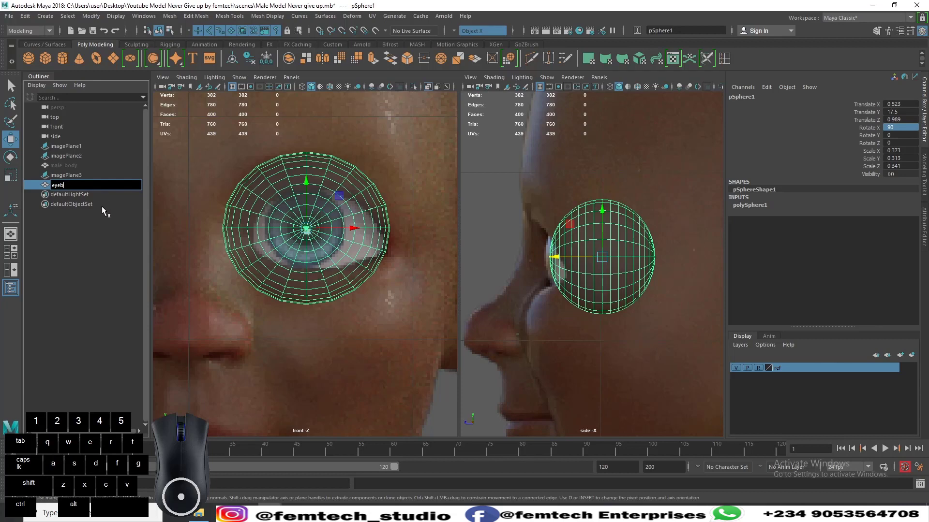
{"action": "key", "text": "enter"}
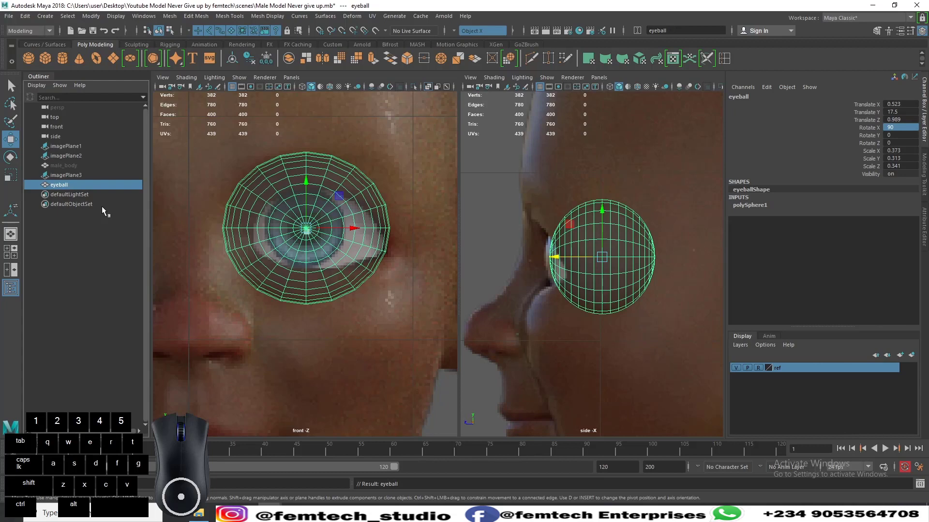
{"action": "mouse_move", "coordinate": [77, 184]}
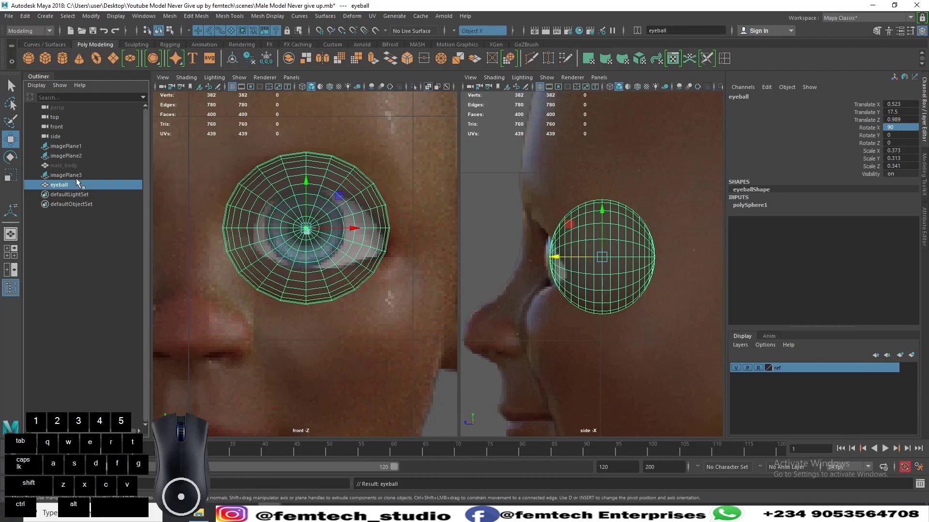
{"action": "mouse_move", "coordinate": [79, 188]}
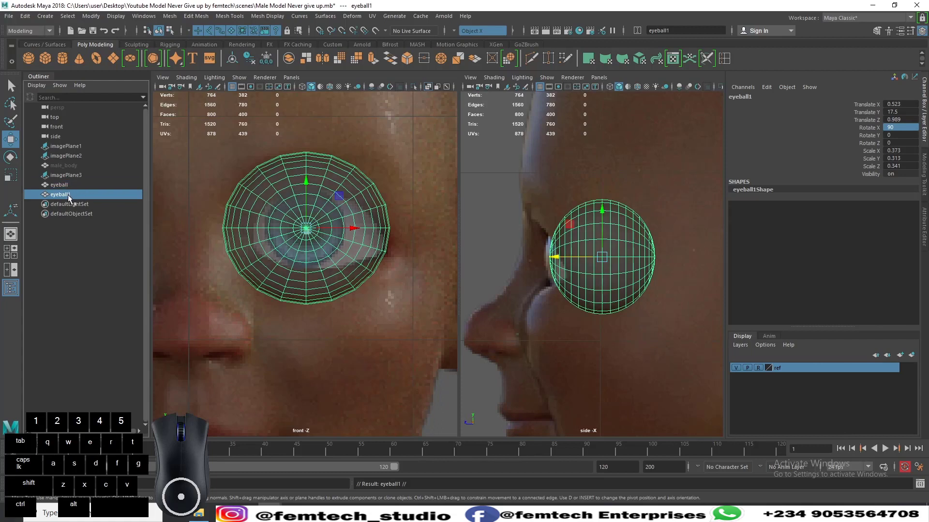
Step: Name the two copies eyeball_outter and eyeball_inner, then select eyeball_outter
{"action": "double_click", "coordinate": [59, 185]}
{"action": "type", "text": " o"}
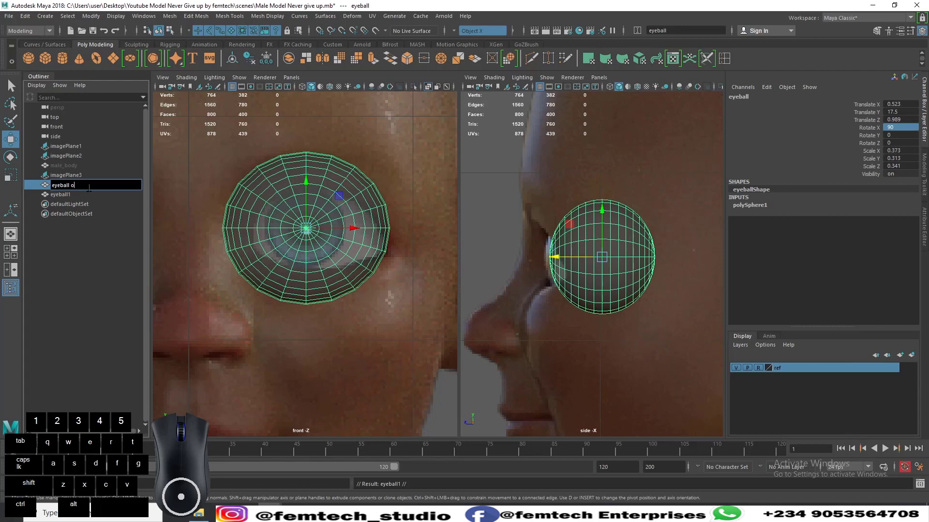
{"action": "type", "text": "utter"}
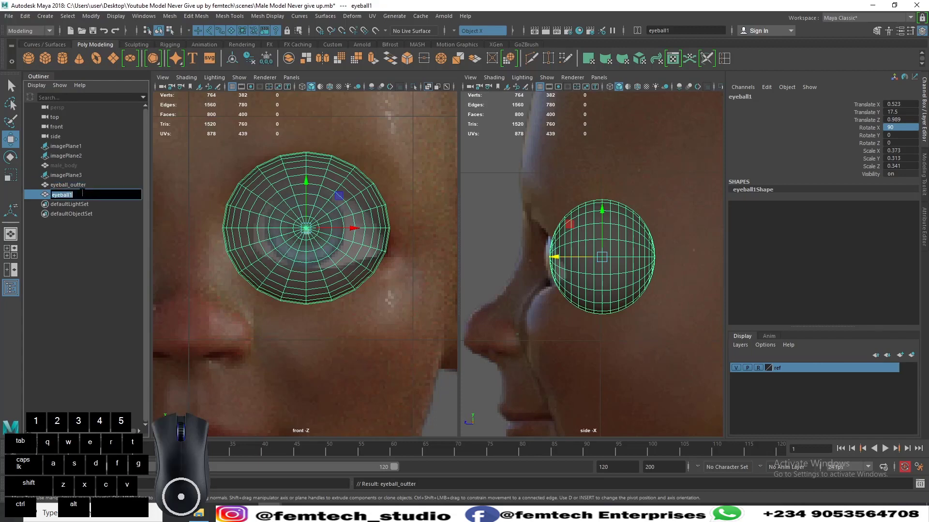
{"action": "key", "text": "backspace"}
{"action": "type", "text": "_inner"}
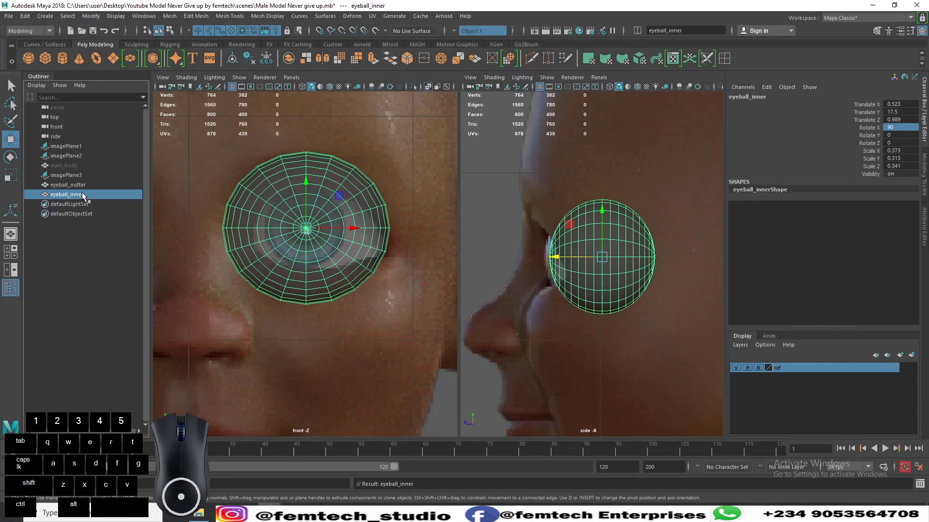
{"action": "left_click", "coordinate": [68, 184]}
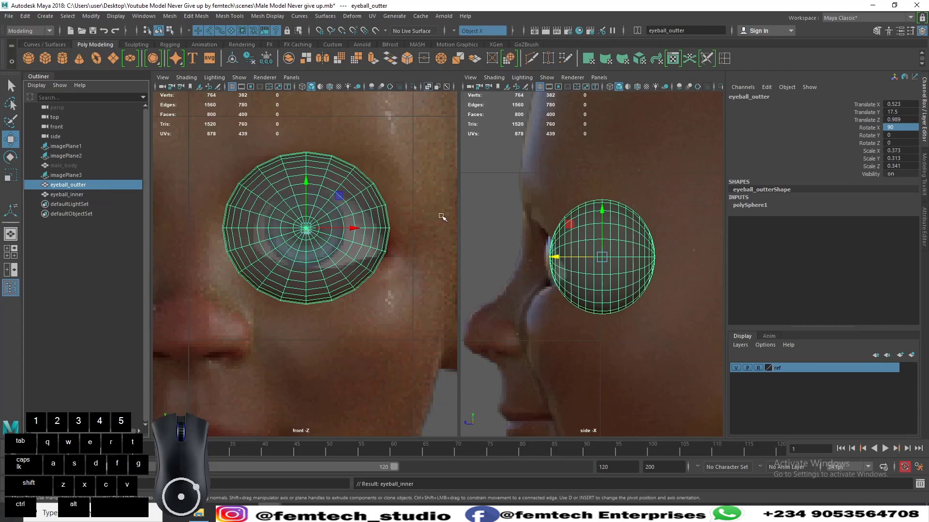
{"action": "key", "text": "space"}
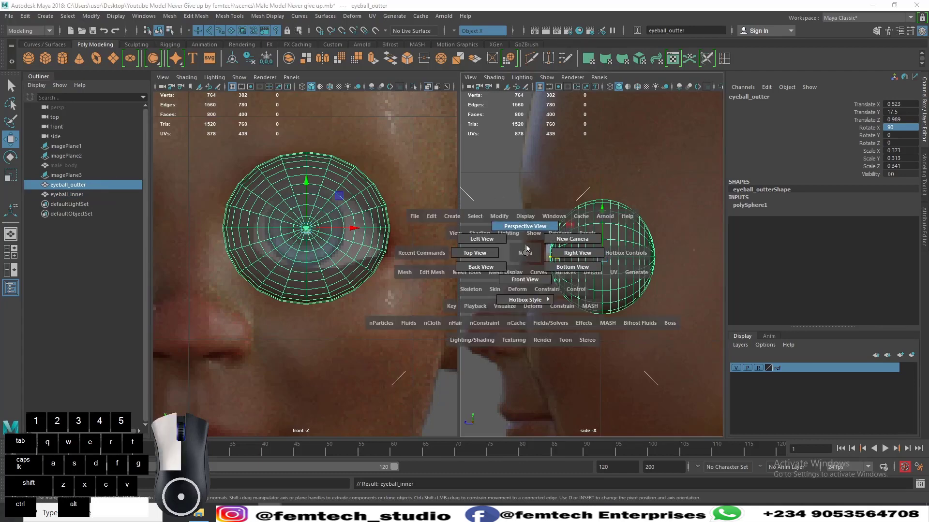
Step: In perspective, select the ring of iris faces around eyeball_inner's front pole
{"action": "left_click", "coordinate": [524, 226]}
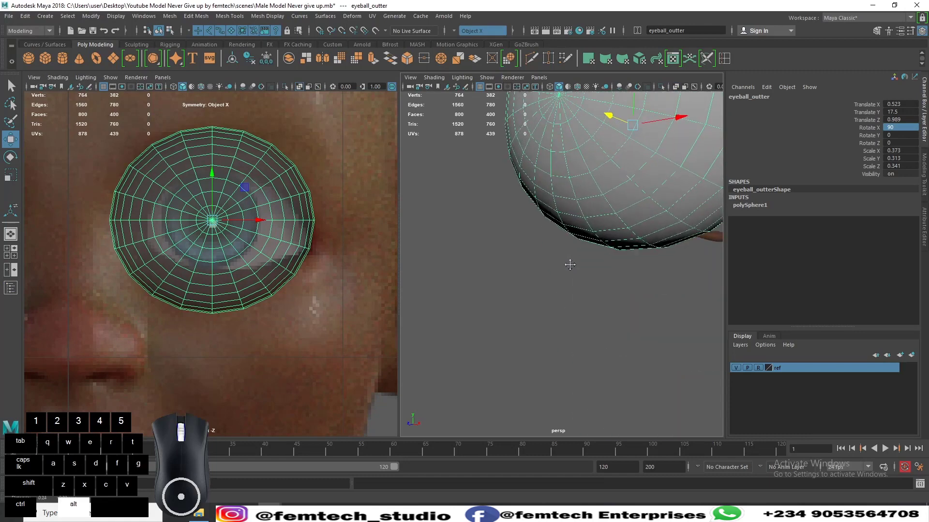
{"action": "right_click", "coordinate": [572, 221]}
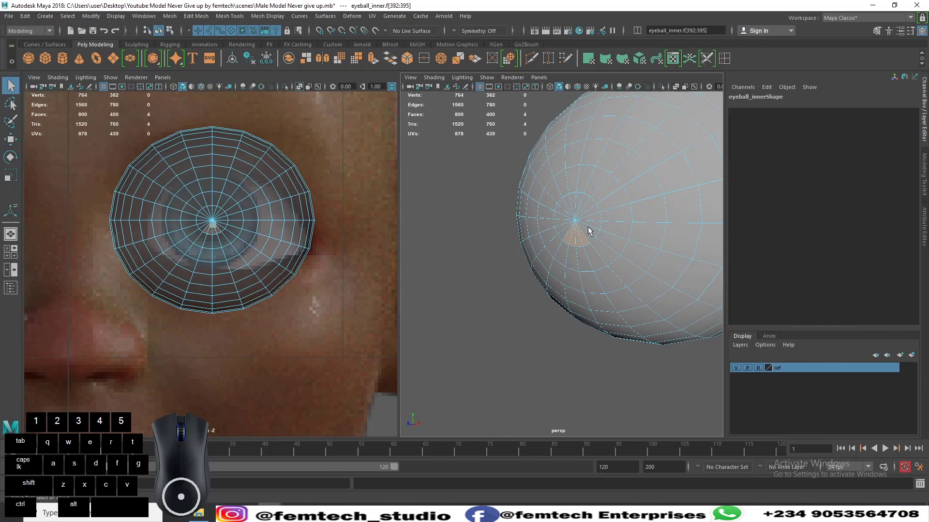
{"action": "left_click", "coordinate": [591, 237]}
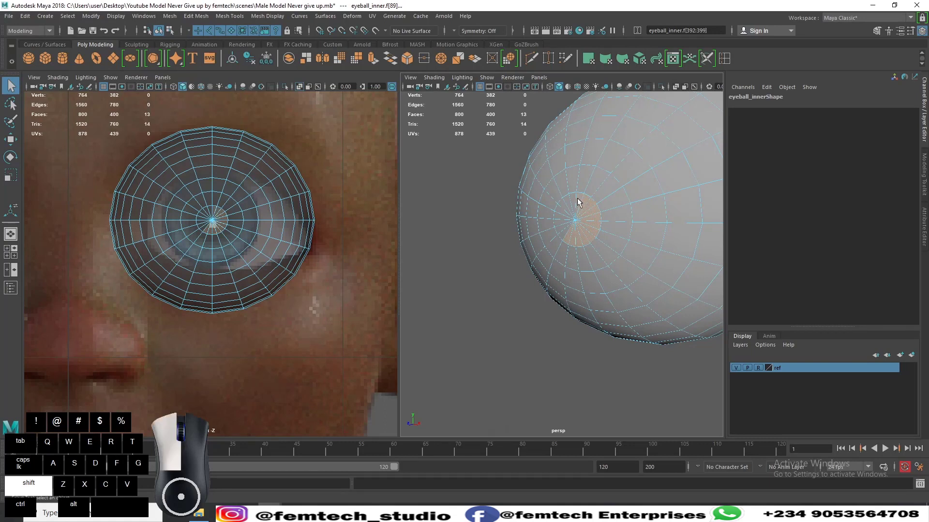
{"action": "left_click", "coordinate": [570, 200]}
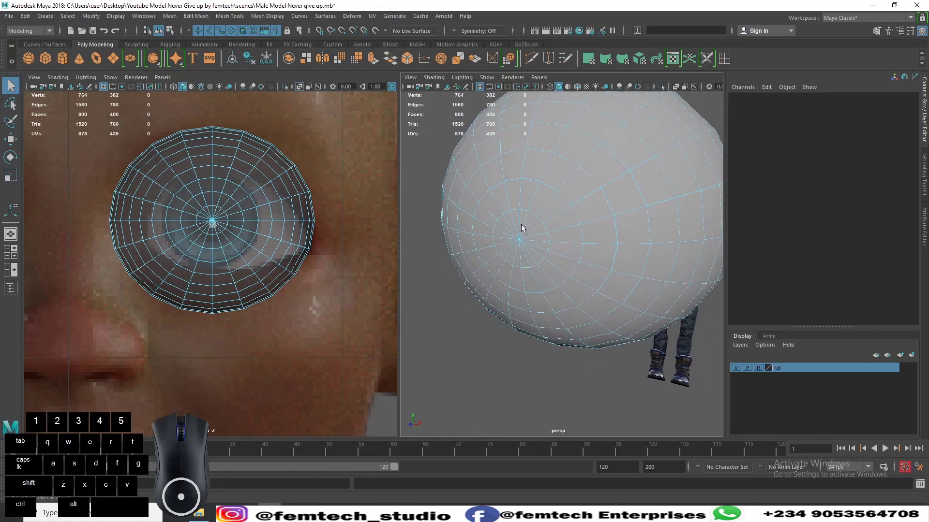
{"action": "left_click", "coordinate": [522, 228]}
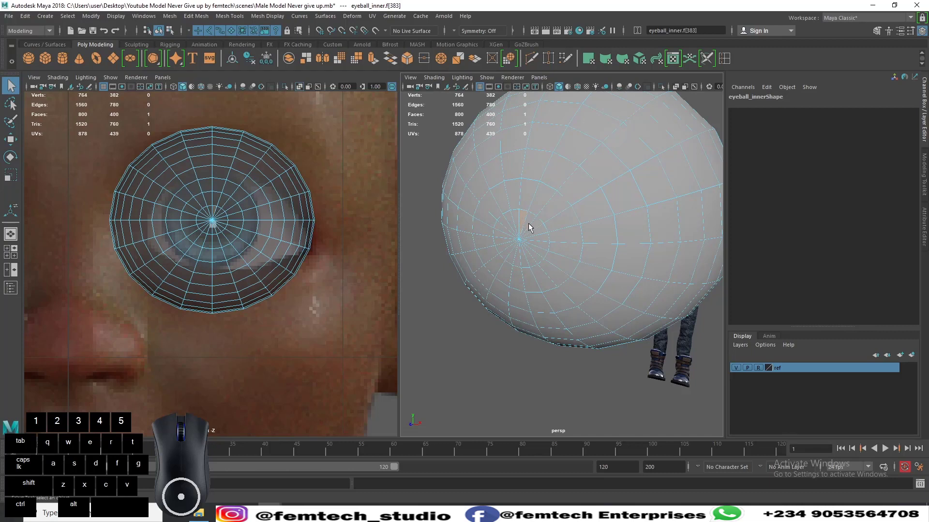
{"action": "left_click", "coordinate": [521, 240]}
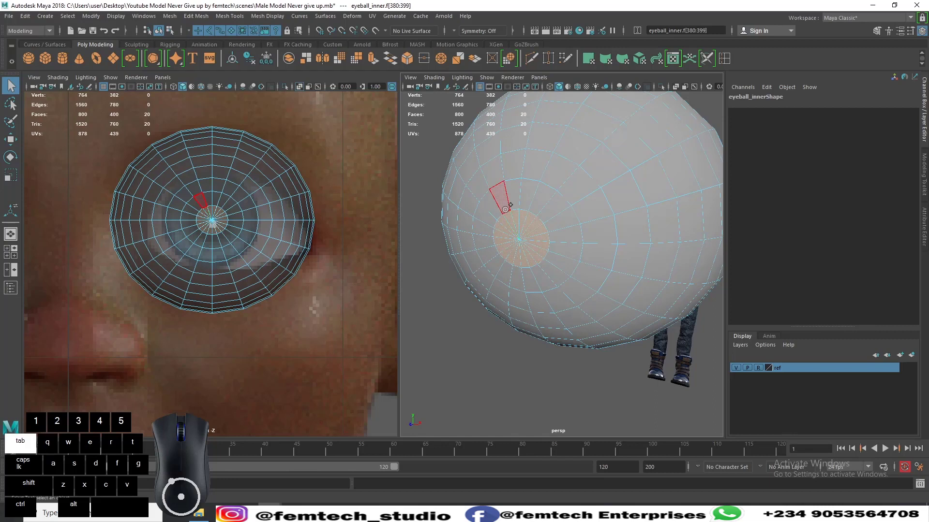
{"action": "left_click_drag", "start_coordinate": [507, 207], "coordinate": [527, 270]}
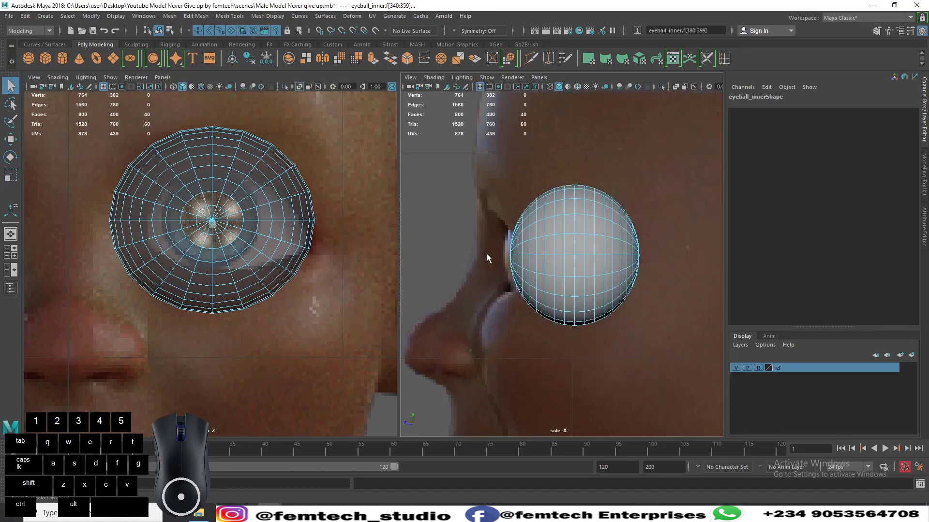
{"action": "key", "text": "space"}
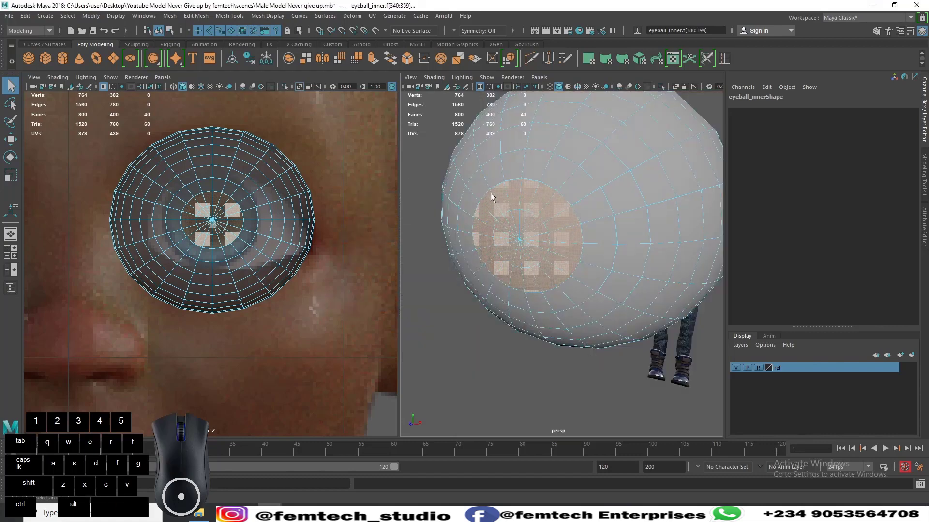
{"action": "left_click", "coordinate": [491, 172]}
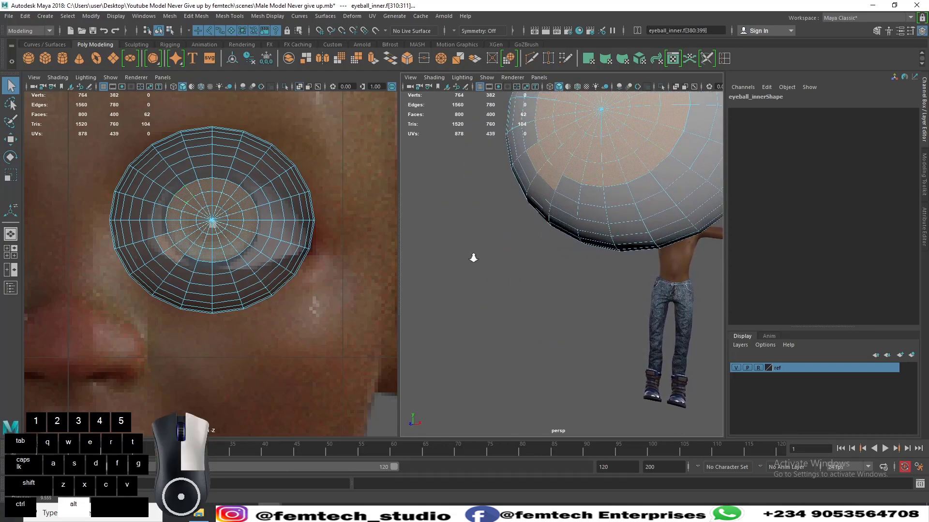
{"action": "mouse_move", "coordinate": [548, 179]}
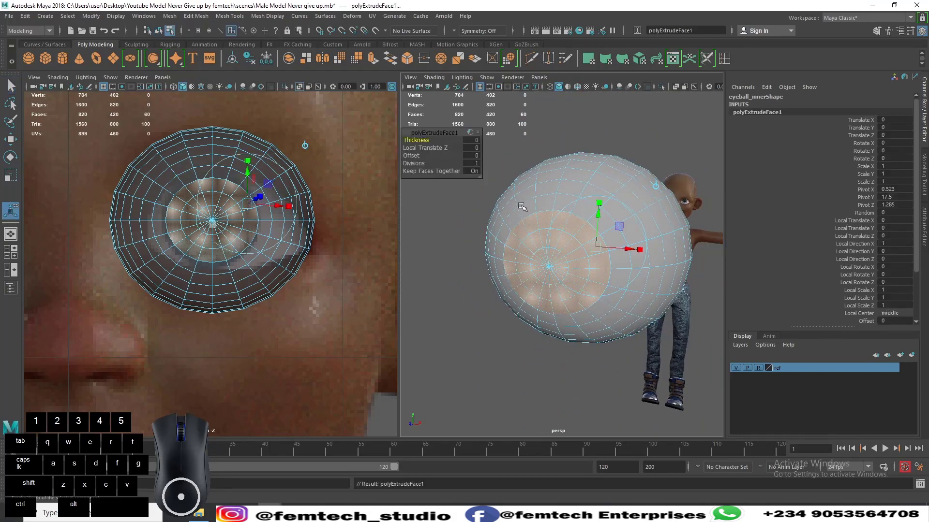
Step: In side view, pull the extruded iris faces forward into a slight step, then return to Object Mode
{"action": "key", "text": "space"}
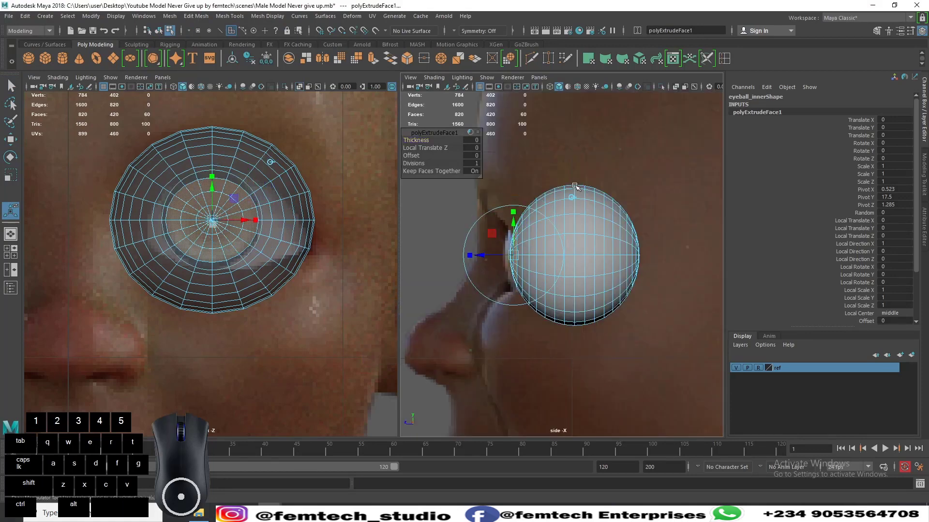
{"action": "left_click_drag", "start_coordinate": [469, 255], "coordinate": [483, 258]}
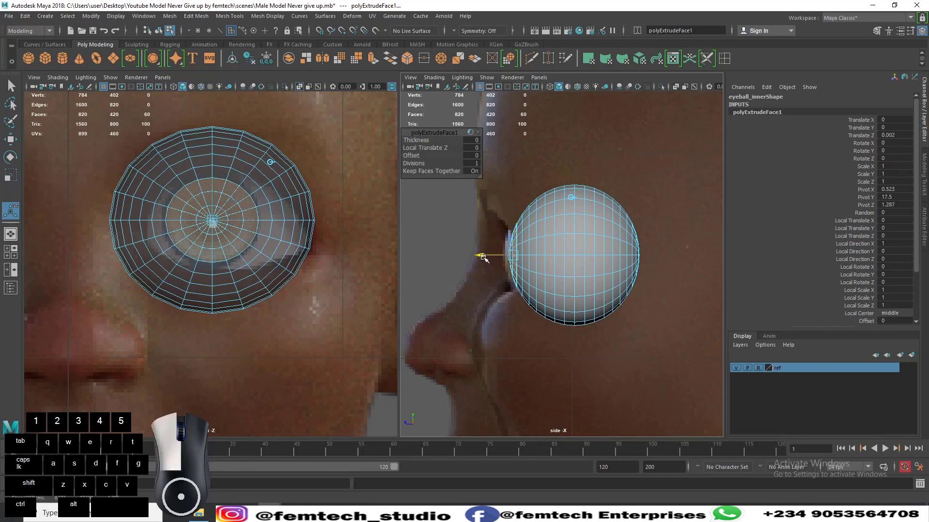
{"action": "left_click_drag", "start_coordinate": [480, 256], "coordinate": [491, 256]}
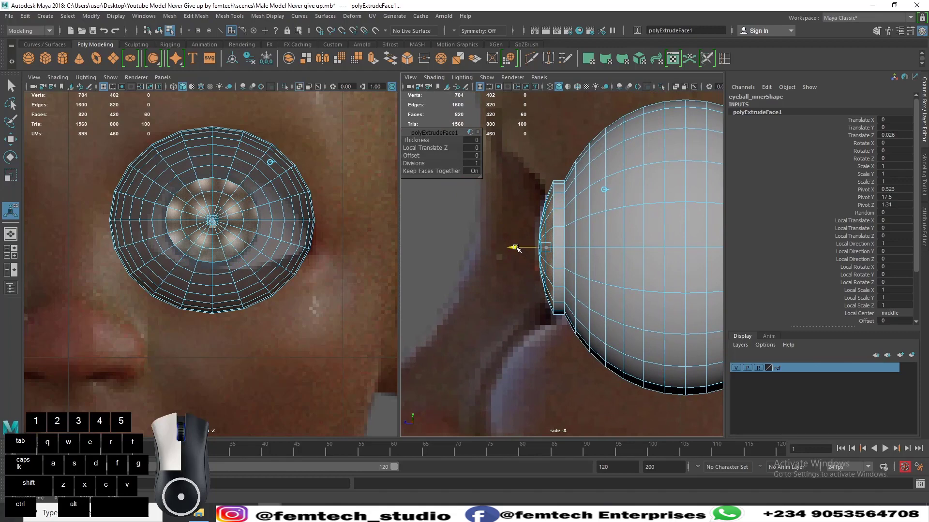
{"action": "key", "text": "r"}
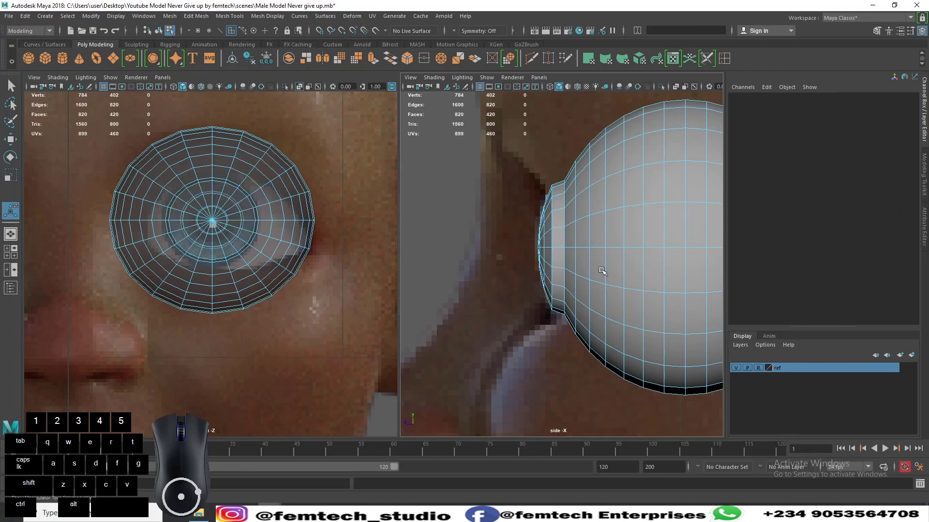
{"action": "mouse_move", "coordinate": [571, 267]}
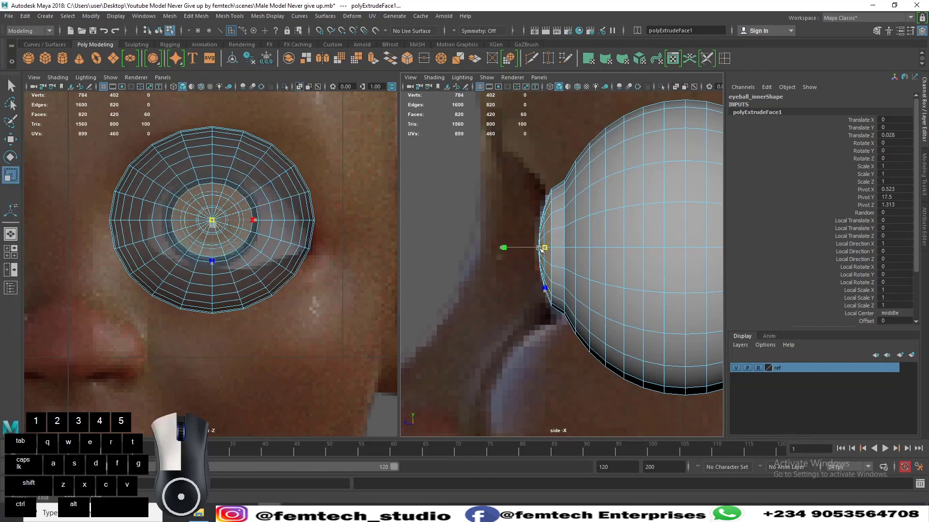
{"action": "right_click", "coordinate": [543, 247]}
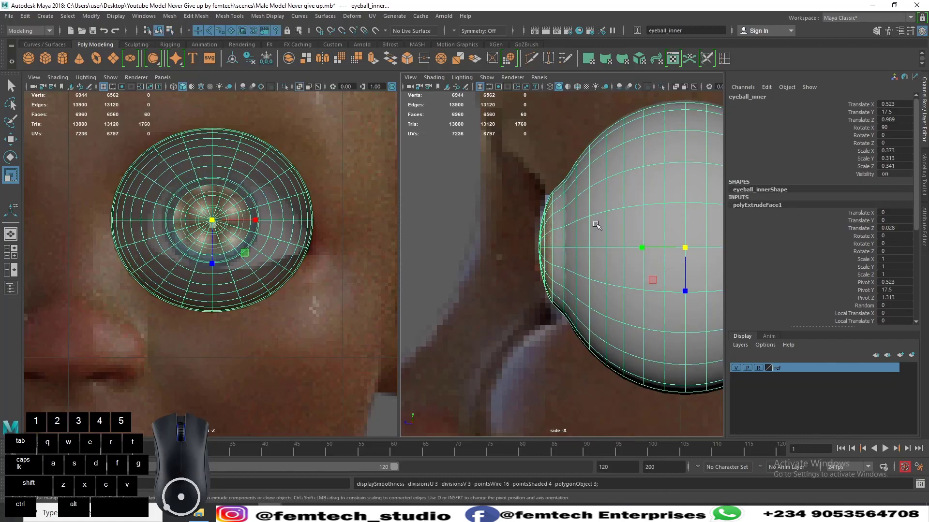
{"action": "mouse_move", "coordinate": [676, 89]}
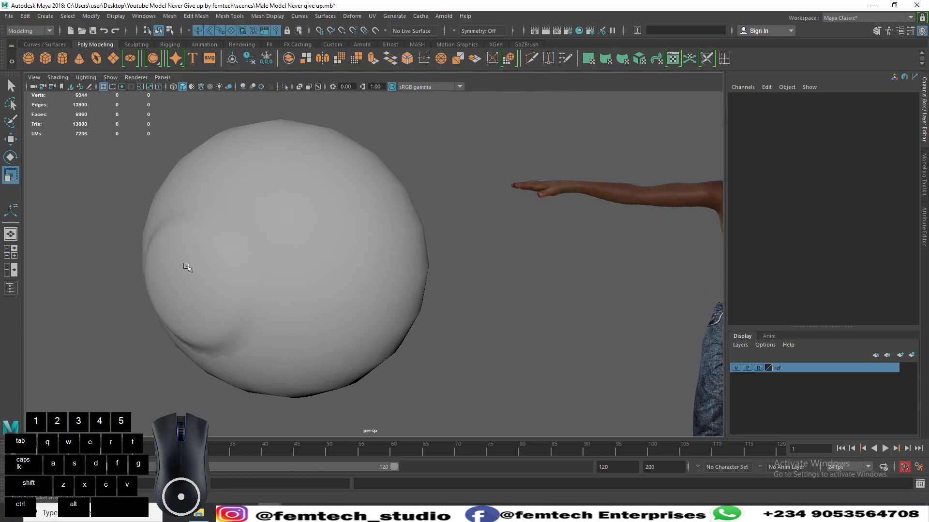
{"action": "mouse_move", "coordinate": [175, 237]}
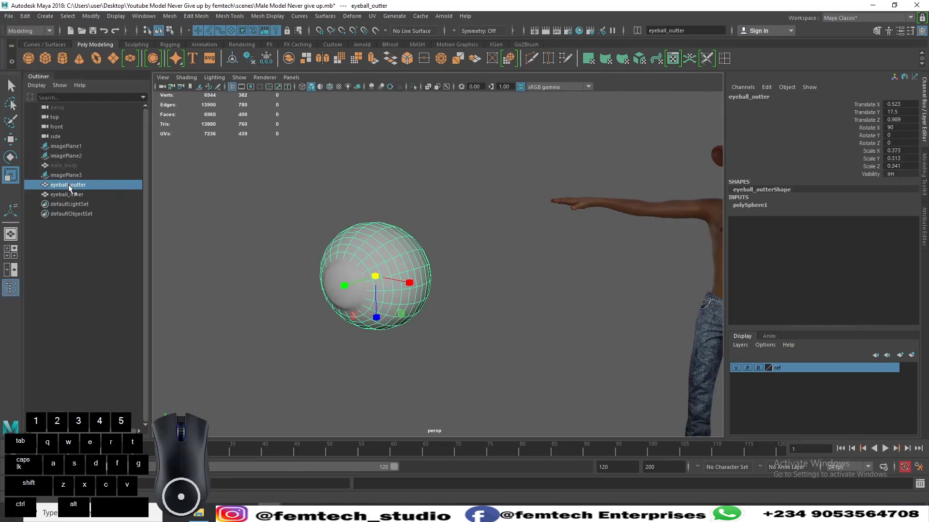
Step: Rename the plain sphere eyeball_inner1 and the extruded sphere eyeball_outter
{"action": "left_click", "coordinate": [66, 194]}
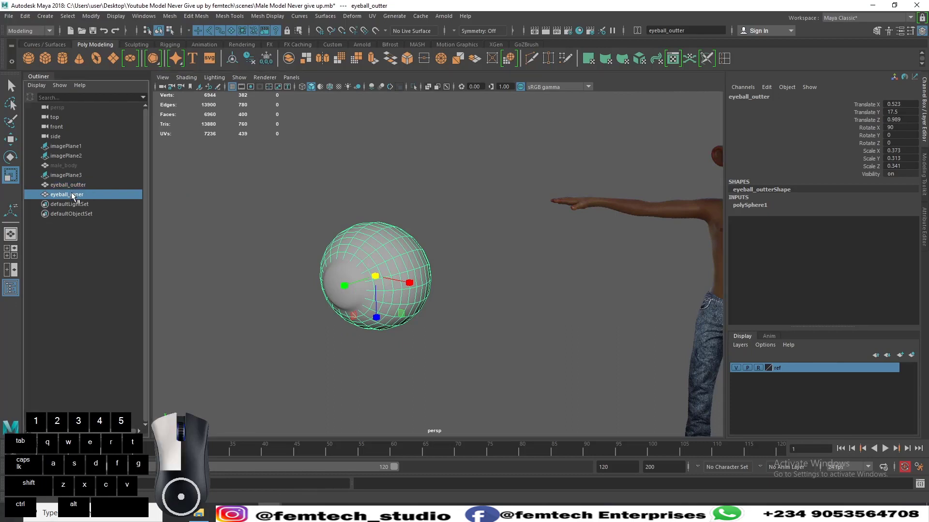
{"action": "left_click", "coordinate": [66, 194]}
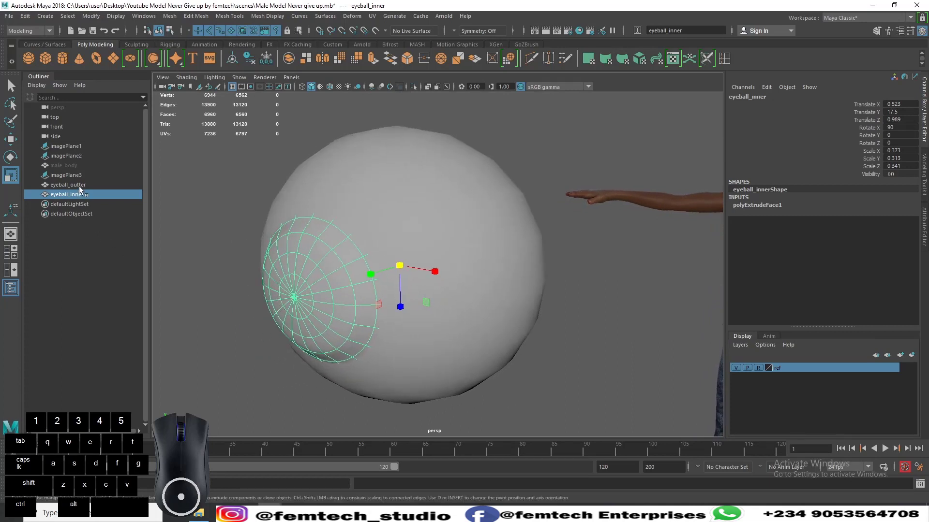
{"action": "left_click", "coordinate": [67, 185]}
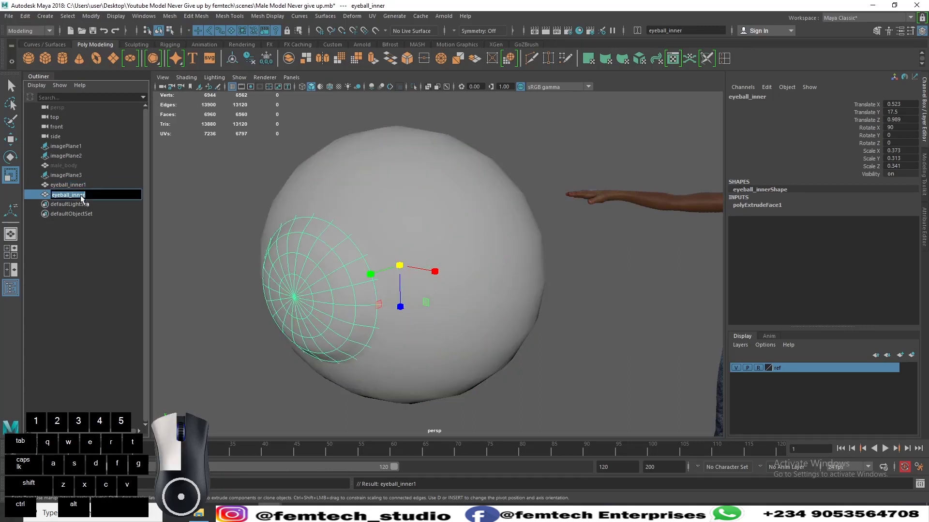
{"action": "double_click", "coordinate": [68, 195]}
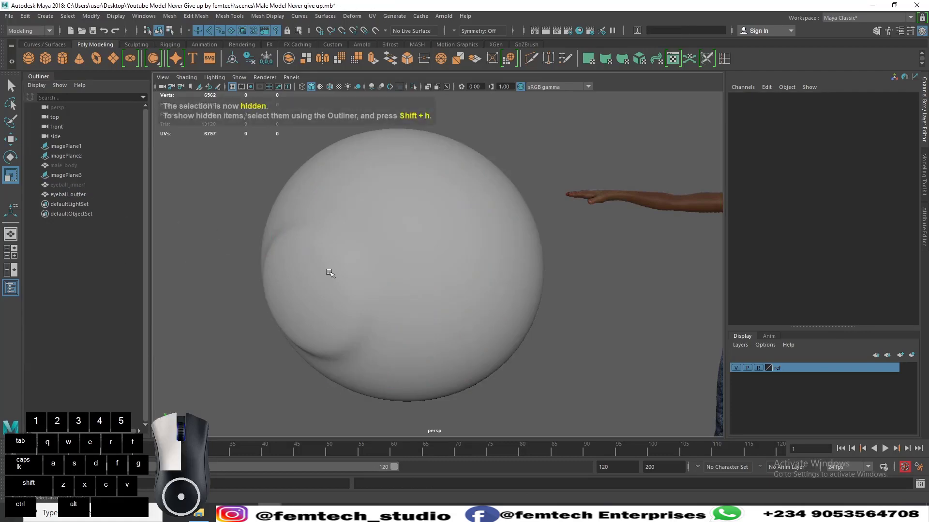
Step: Hide both eyeball_inner1 and eyeball_outter
{"action": "left_click", "coordinate": [69, 194]}
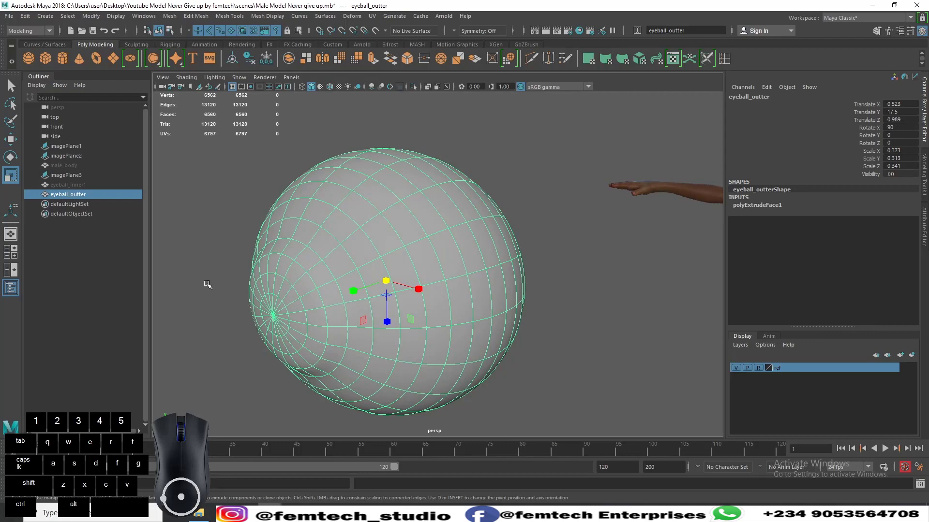
{"action": "left_click", "coordinate": [68, 185]}
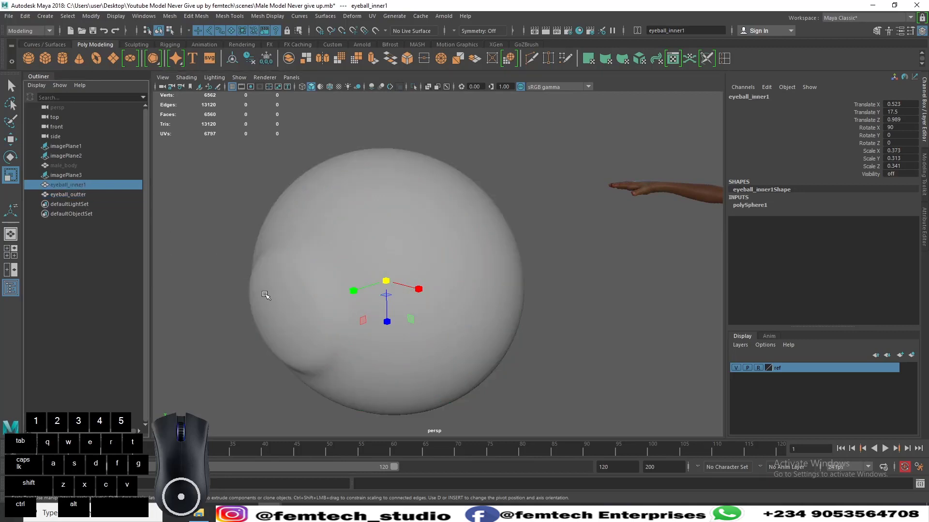
{"action": "mouse_move", "coordinate": [206, 271]}
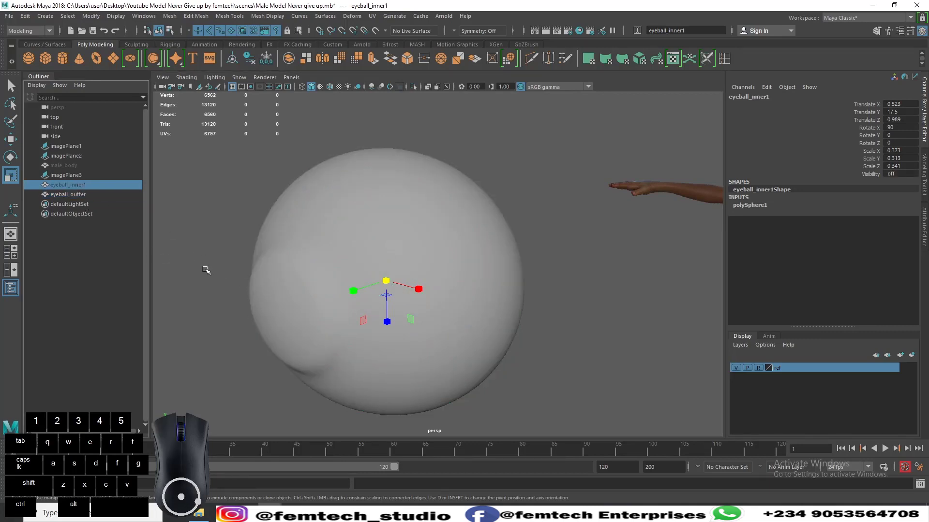
{"action": "left_click", "coordinate": [68, 194]}
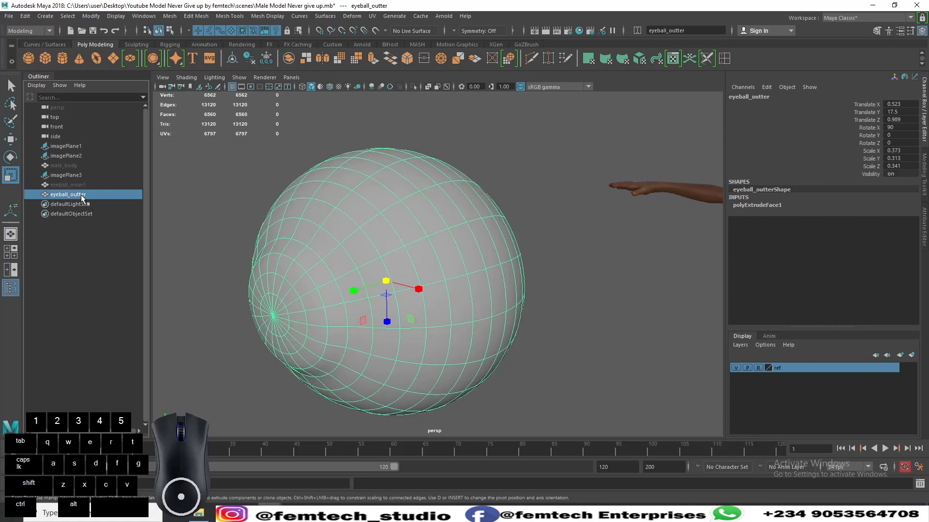
{"action": "key", "text": "ctrl+h"}
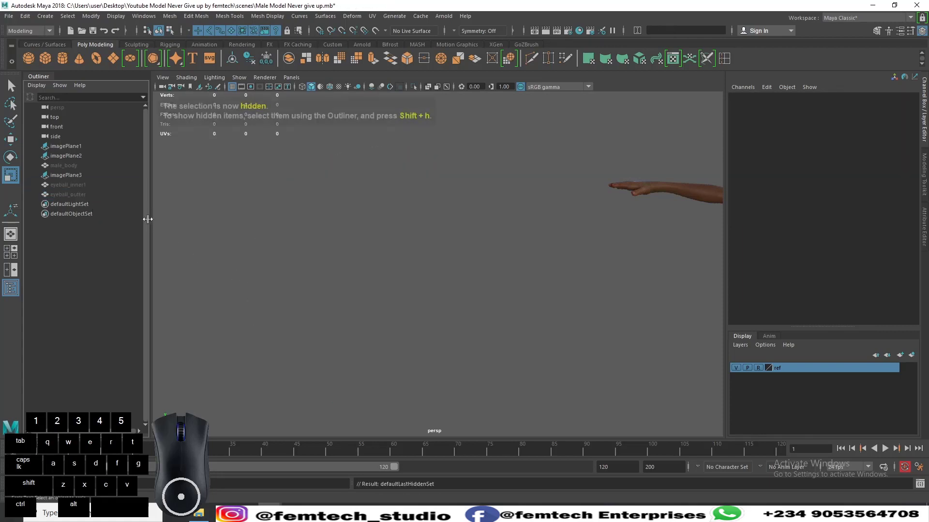
Step: Unhide eyeball_inner1, extrude its front-pole iris faces inward, and return to Object Mode
{"action": "left_click", "coordinate": [67, 184]}
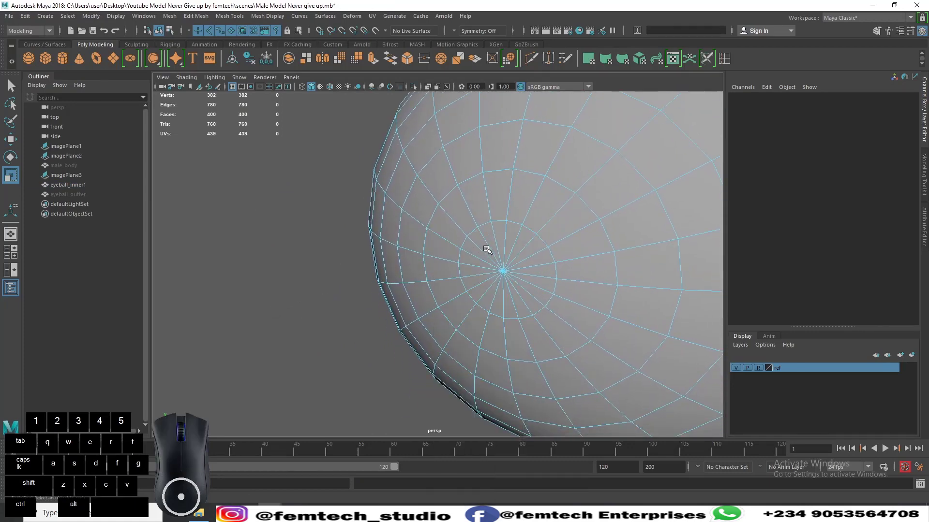
{"action": "left_click", "coordinate": [486, 237]}
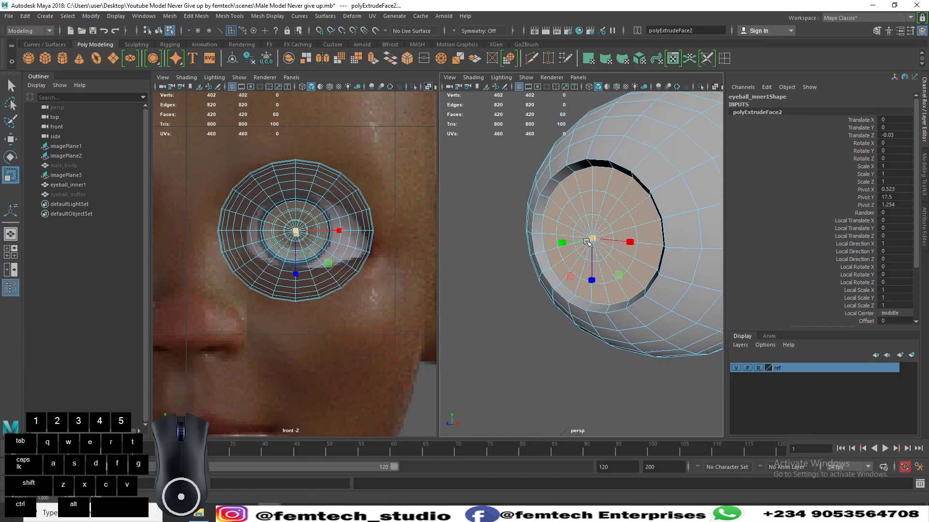
{"action": "right_click", "coordinate": [589, 240]}
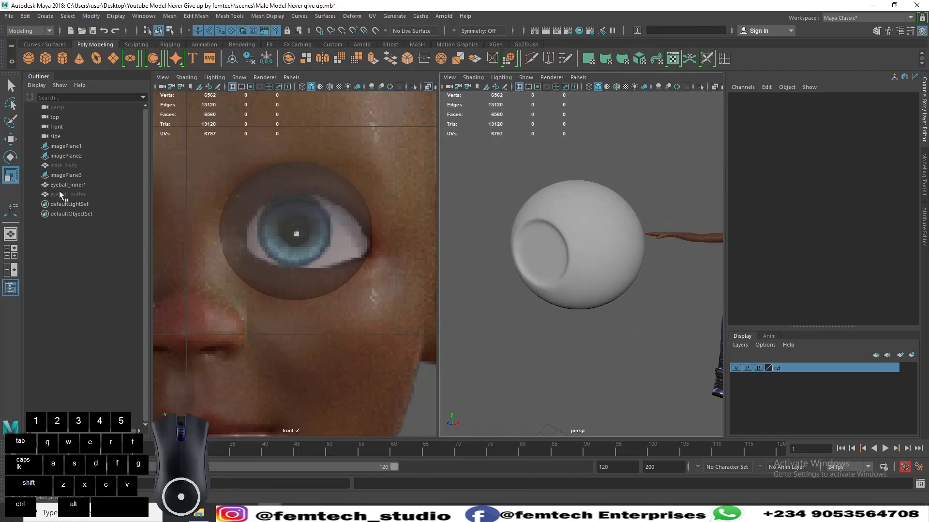
Step: Select eyeball_outter in the Outliner and unhide it over the inner eyeball
{"action": "left_click", "coordinate": [69, 195]}
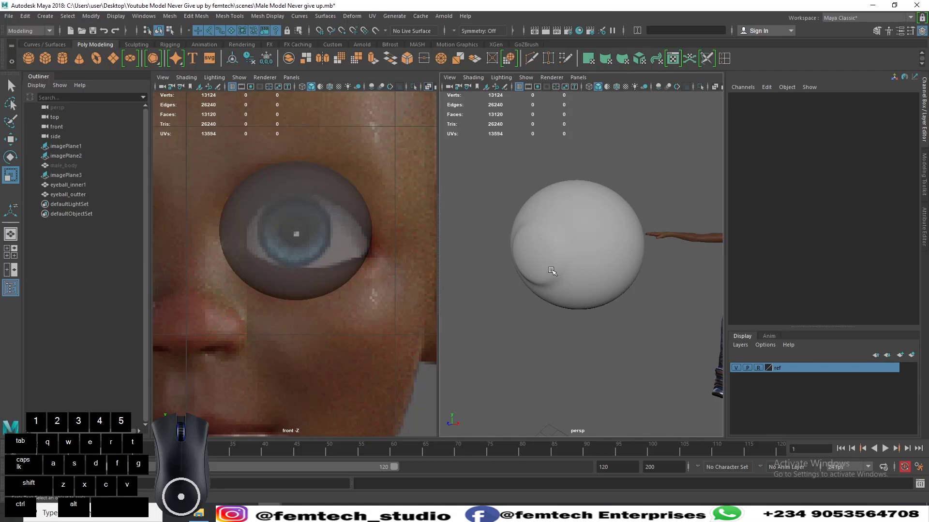
{"action": "left_click", "coordinate": [68, 194]}
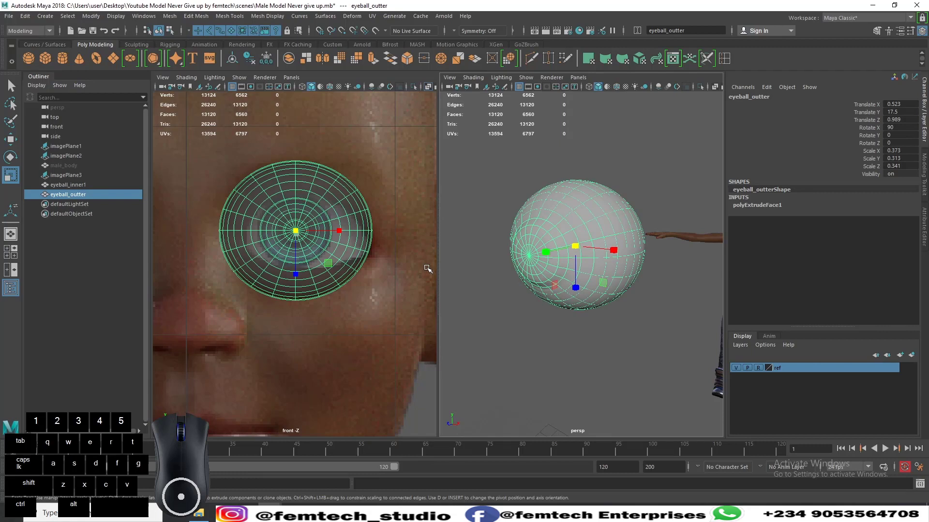
{"action": "mouse_move", "coordinate": [580, 367]}
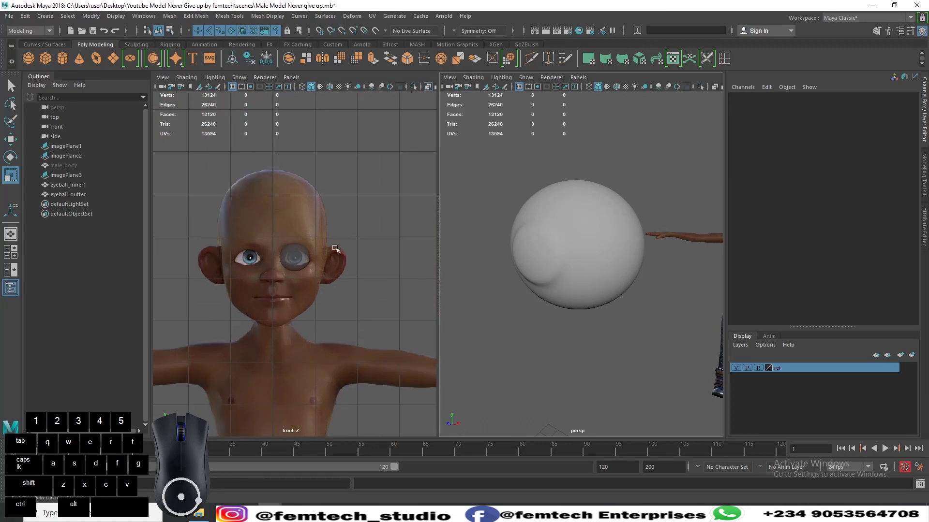
{"action": "mouse_move", "coordinate": [275, 201]}
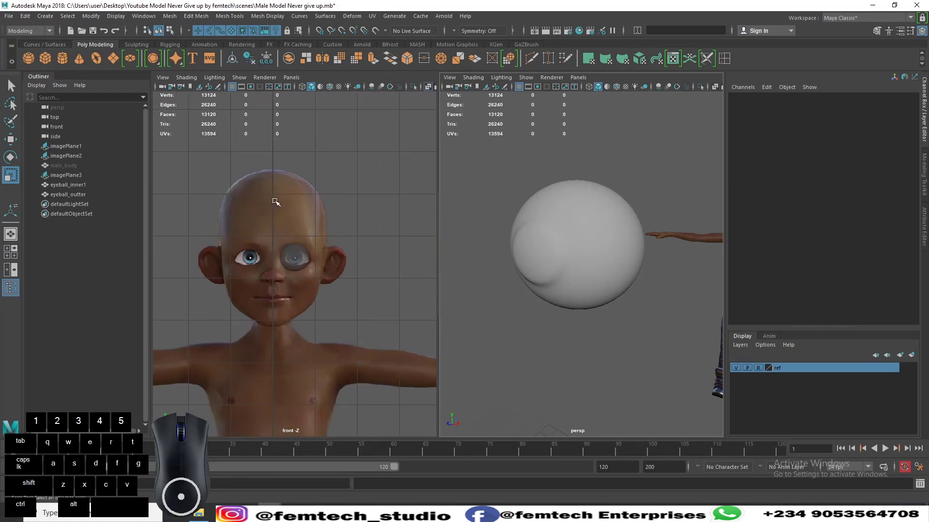
{"action": "mouse_move", "coordinate": [201, 251]}
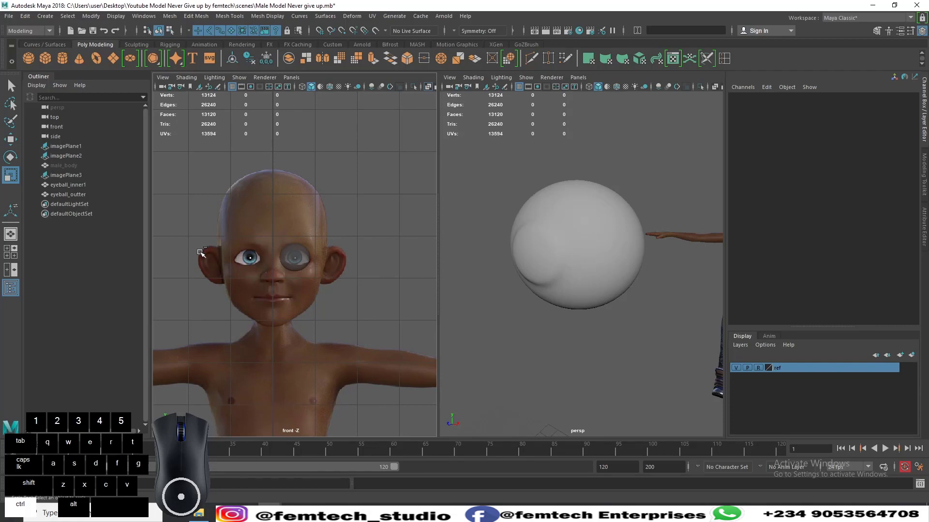
Step: Save the scene with both eyeball layers fitted over the reference eye
{"action": "key", "text": "ctrl+s"}
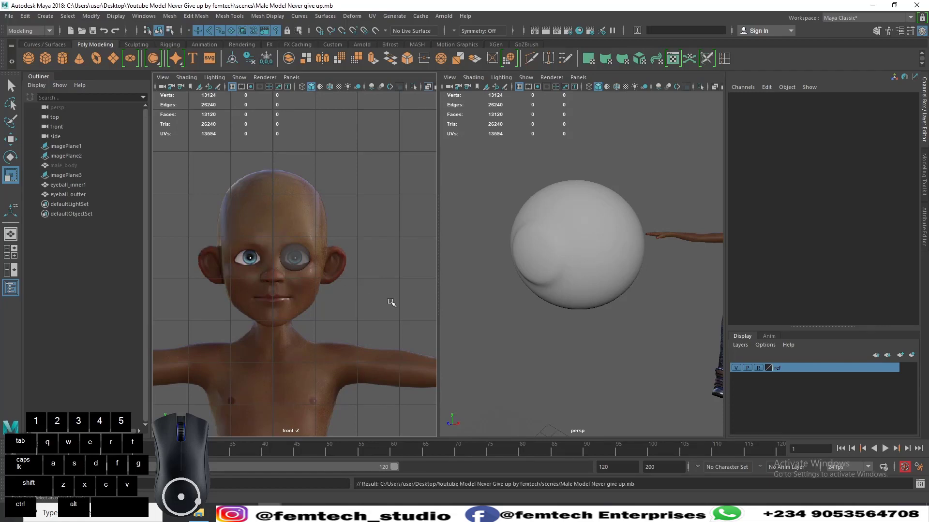
{"action": "mouse_move", "coordinate": [265, 261]}
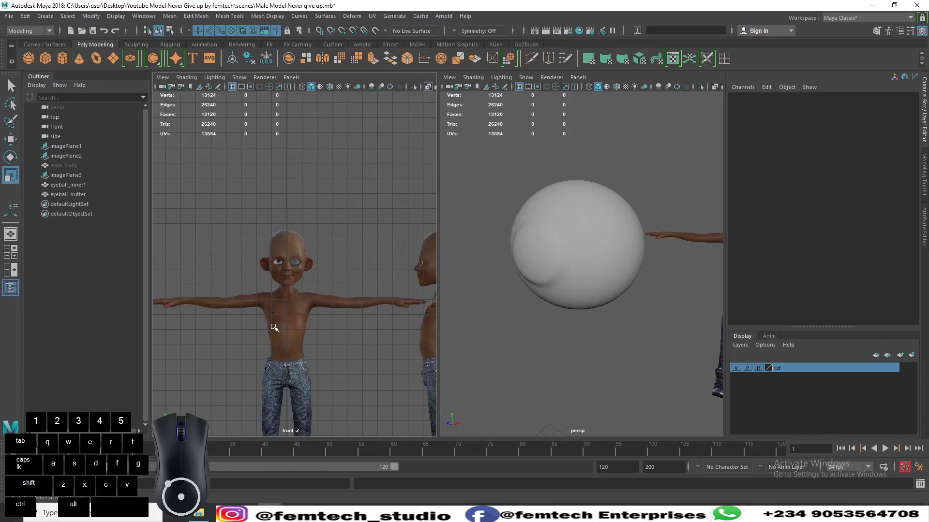
{"action": "mouse_move", "coordinate": [286, 360]}
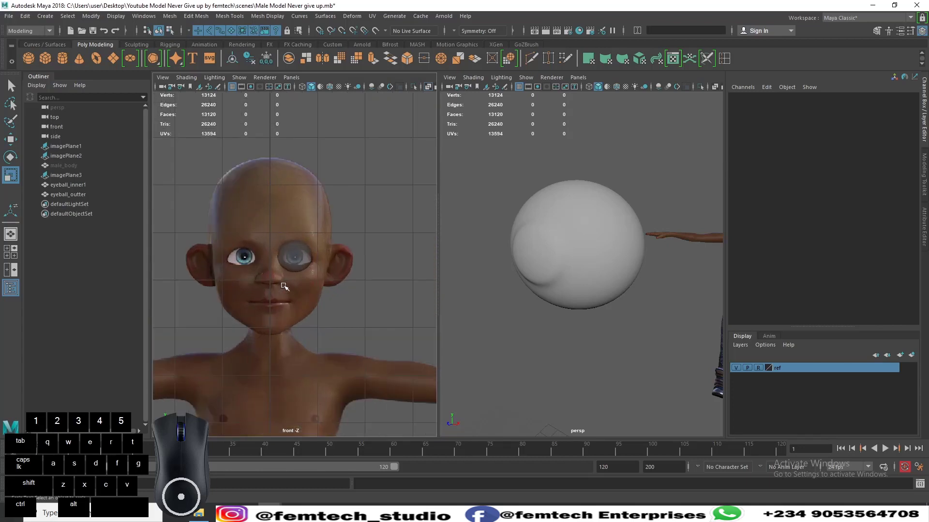
{"action": "mouse_move", "coordinate": [225, 252]}
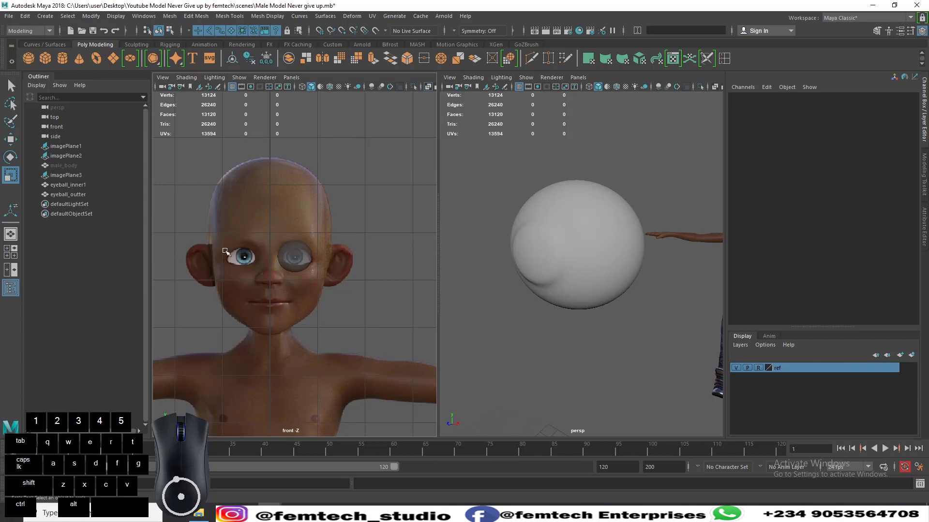
{"action": "mouse_move", "coordinate": [272, 201]}
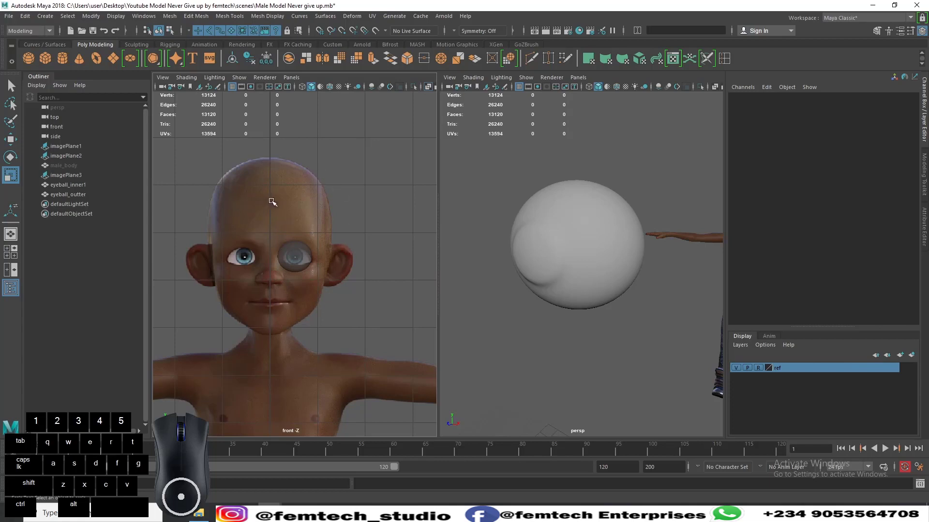